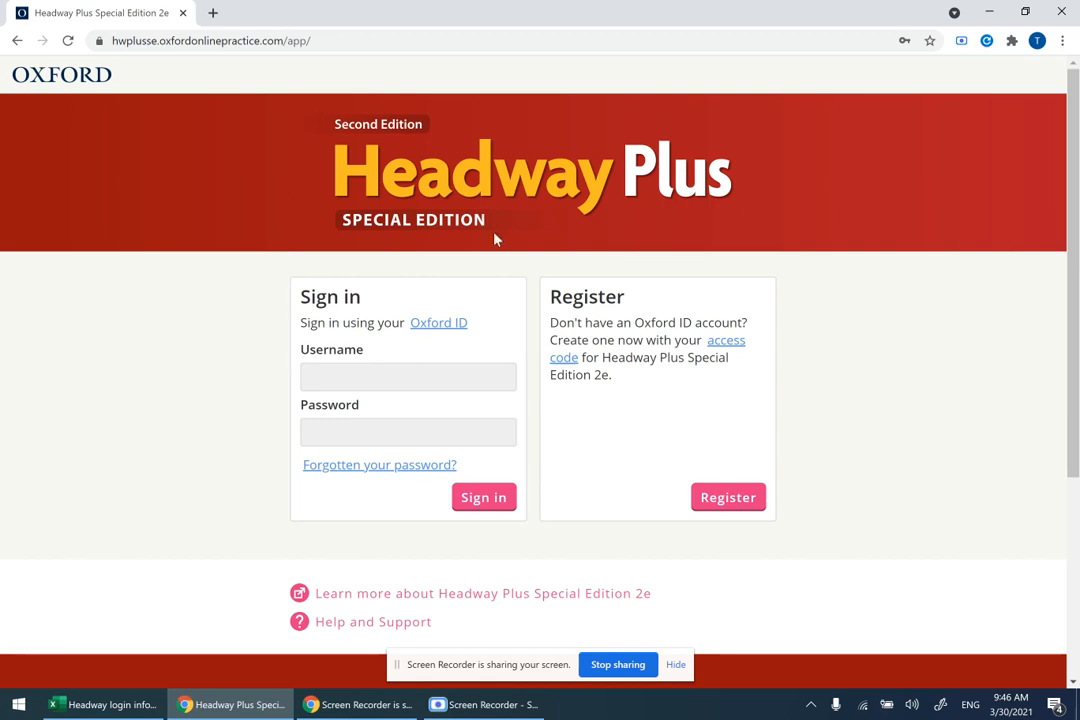
# Glance at the Headway Plus sign-in page in Chrome, then return to the Excel login sheet.
pyautogui.click(676, 664)
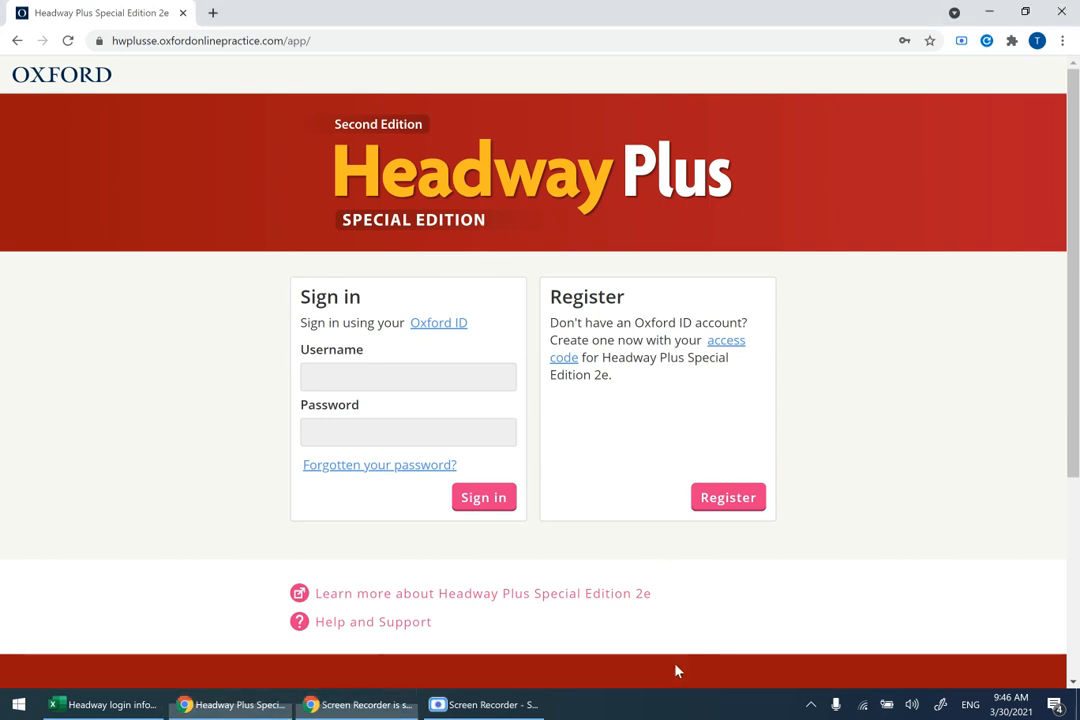
pyautogui.moveTo(573, 632)
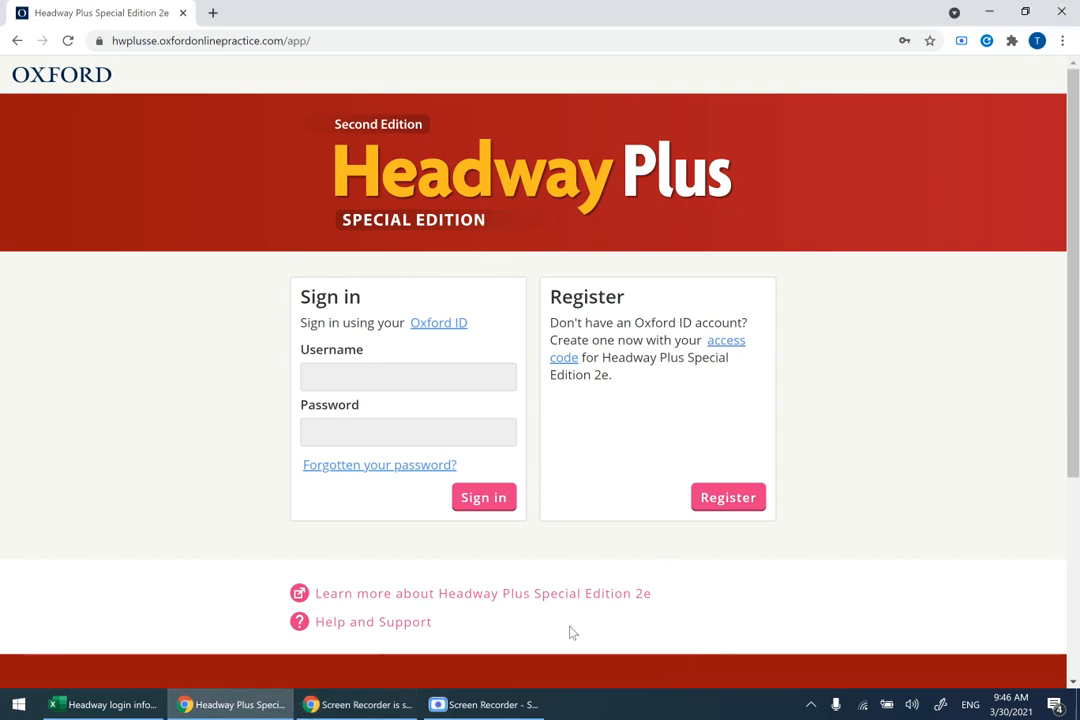
pyautogui.moveTo(462, 618)
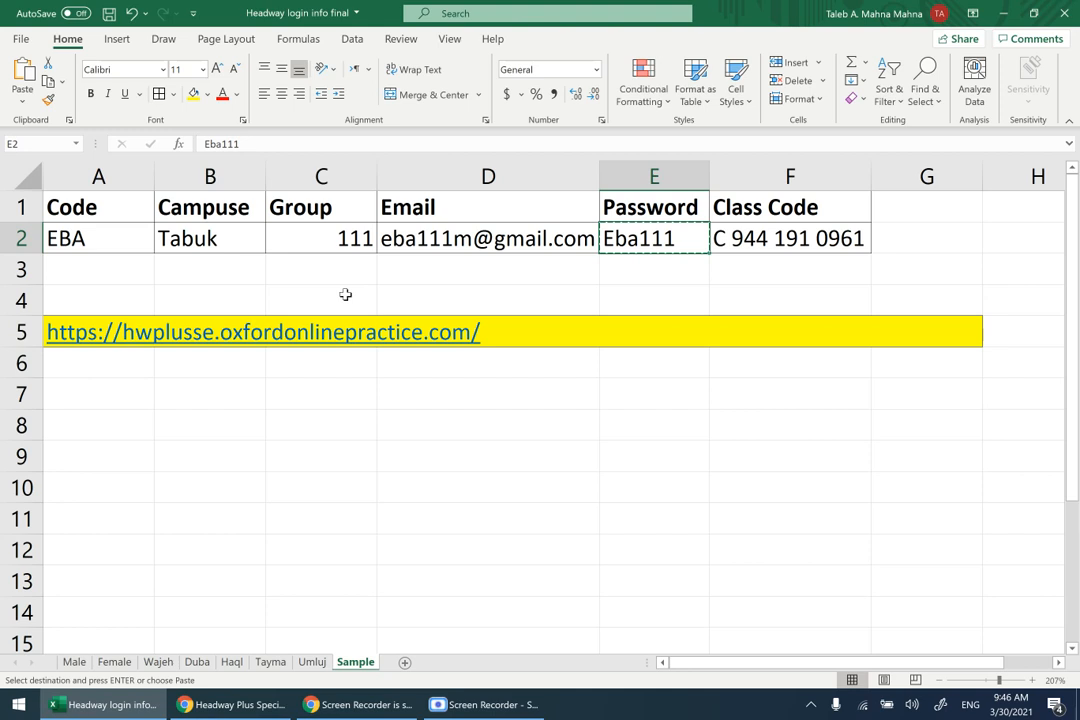
pyautogui.click(321, 487)
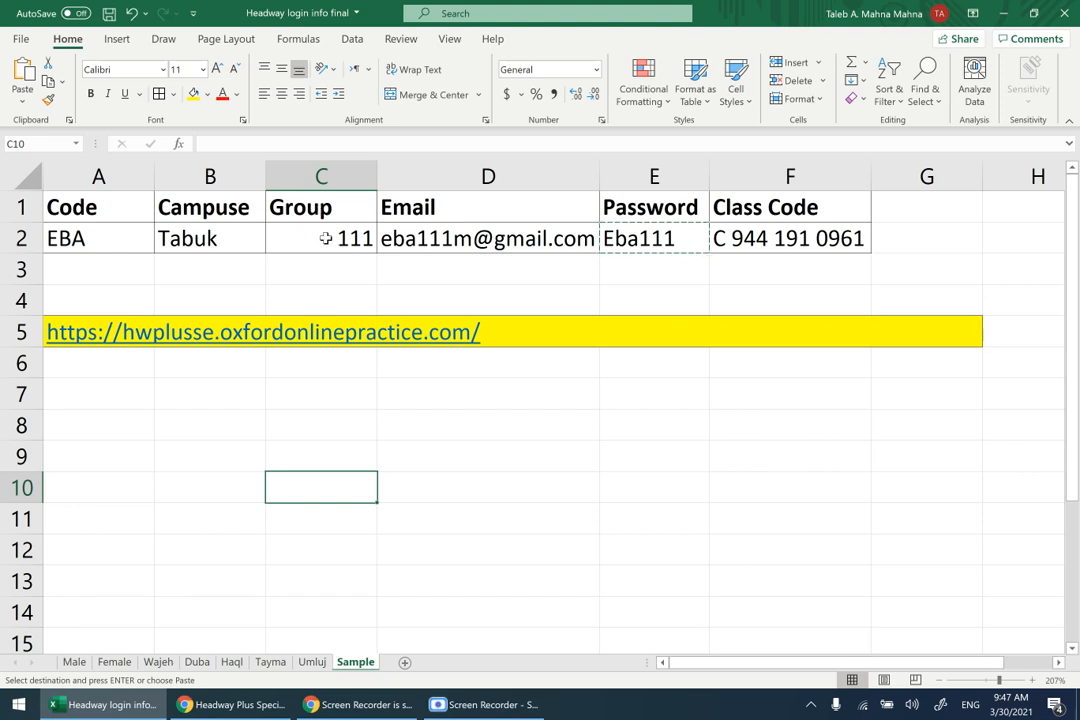
pyautogui.click(488, 207)
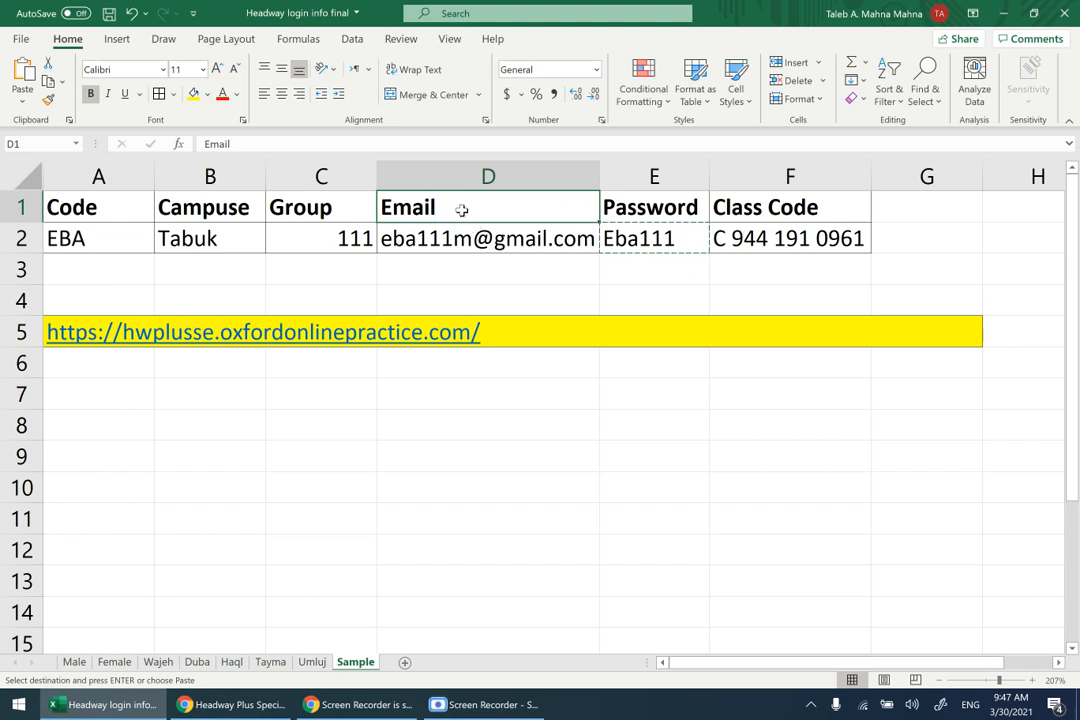
pyautogui.click(488, 175)
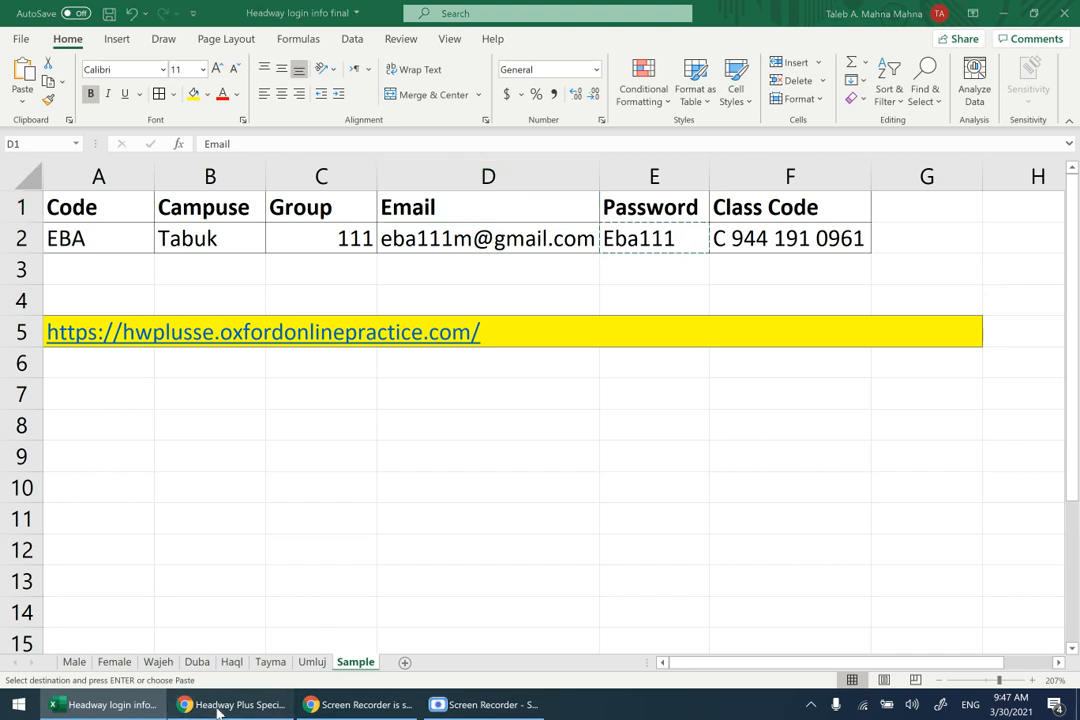
pyautogui.click(230, 704)
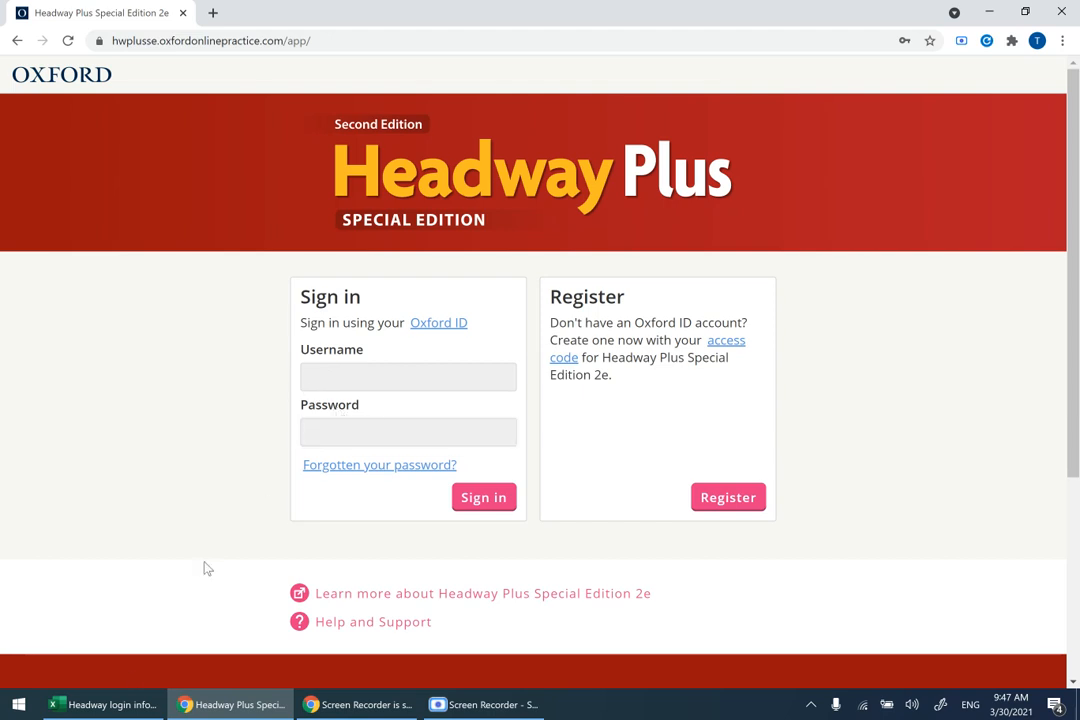
pyautogui.click(103, 704)
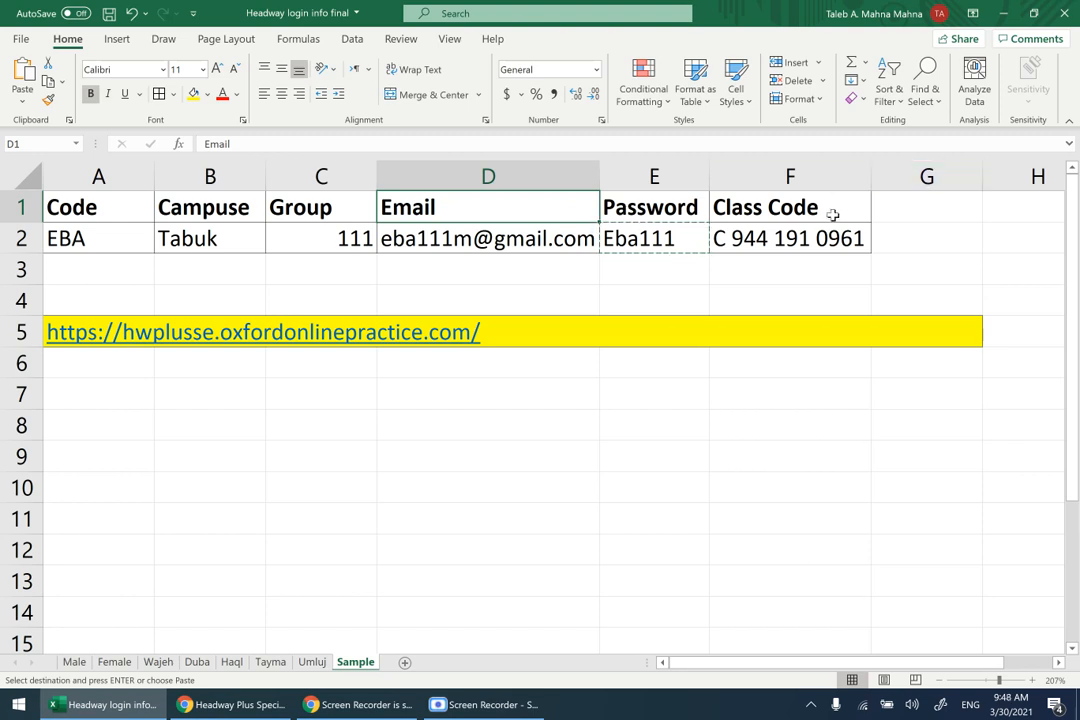
pyautogui.moveTo(758, 253)
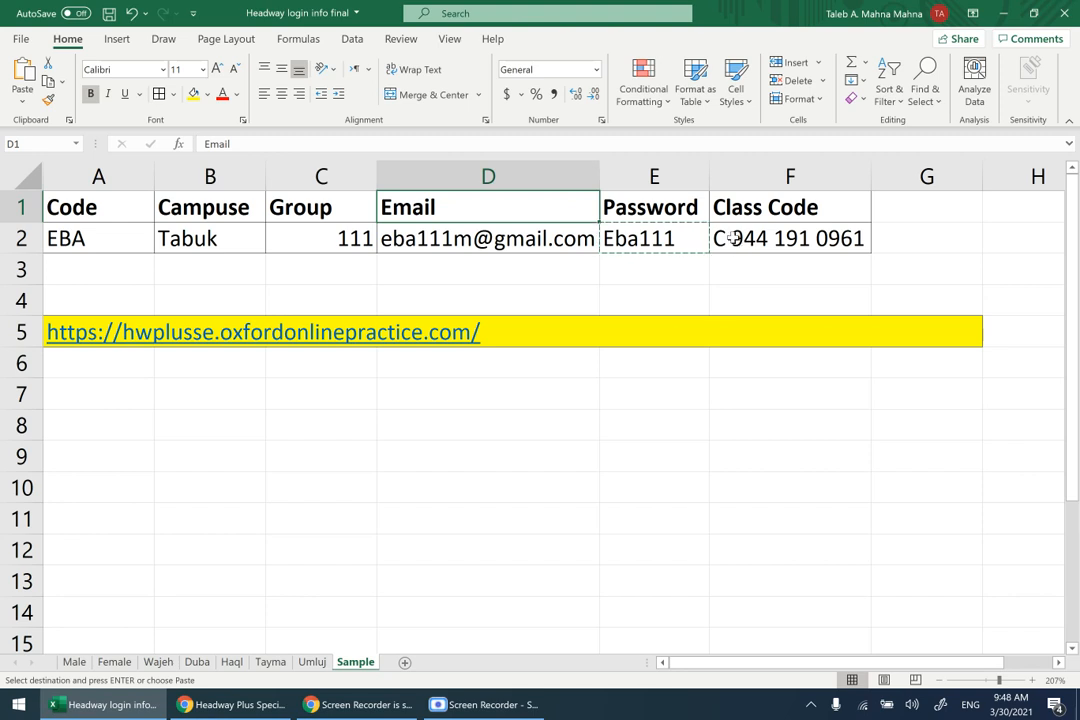
pyautogui.click(790, 238)
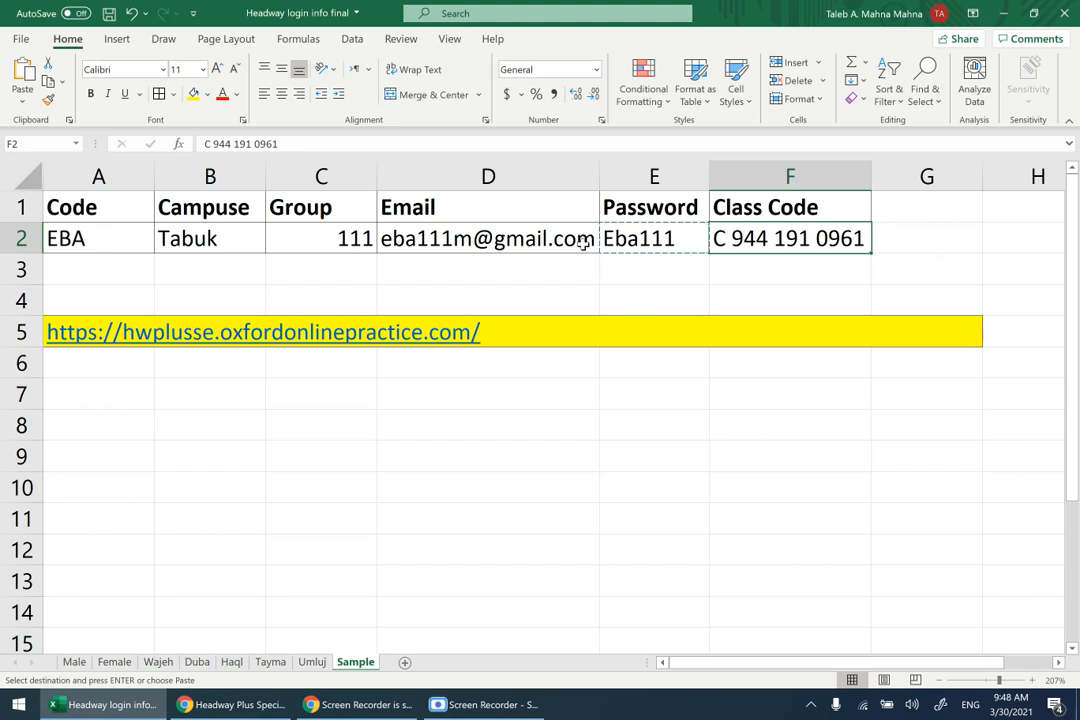
pyautogui.click(488, 238)
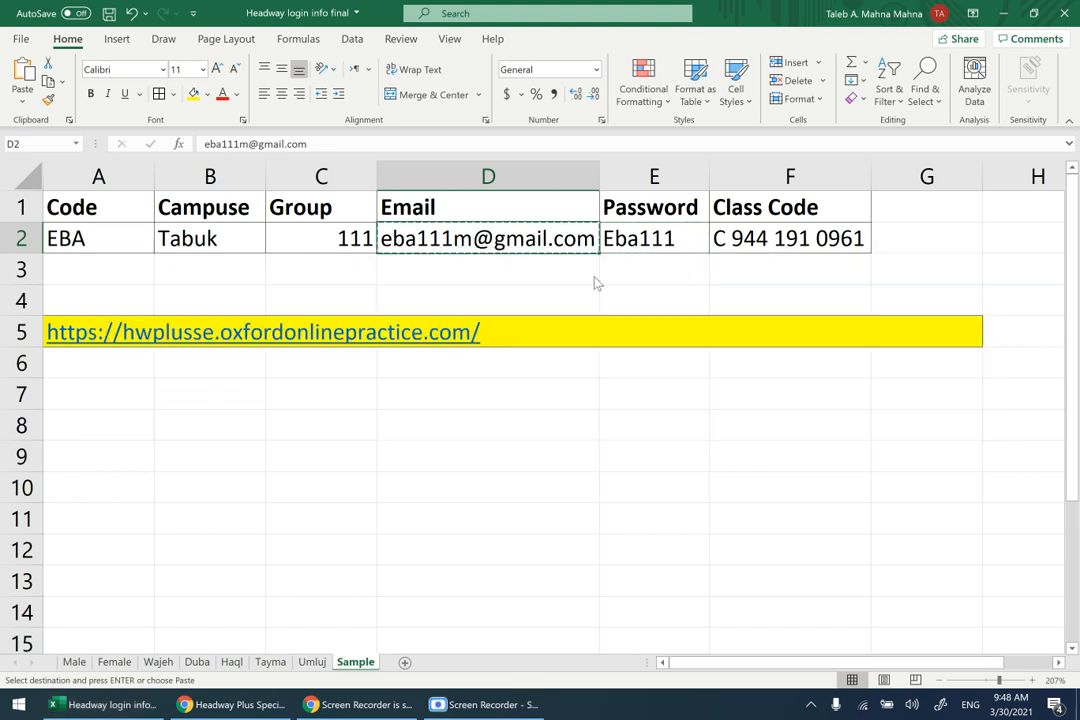
pyautogui.click(262, 332)
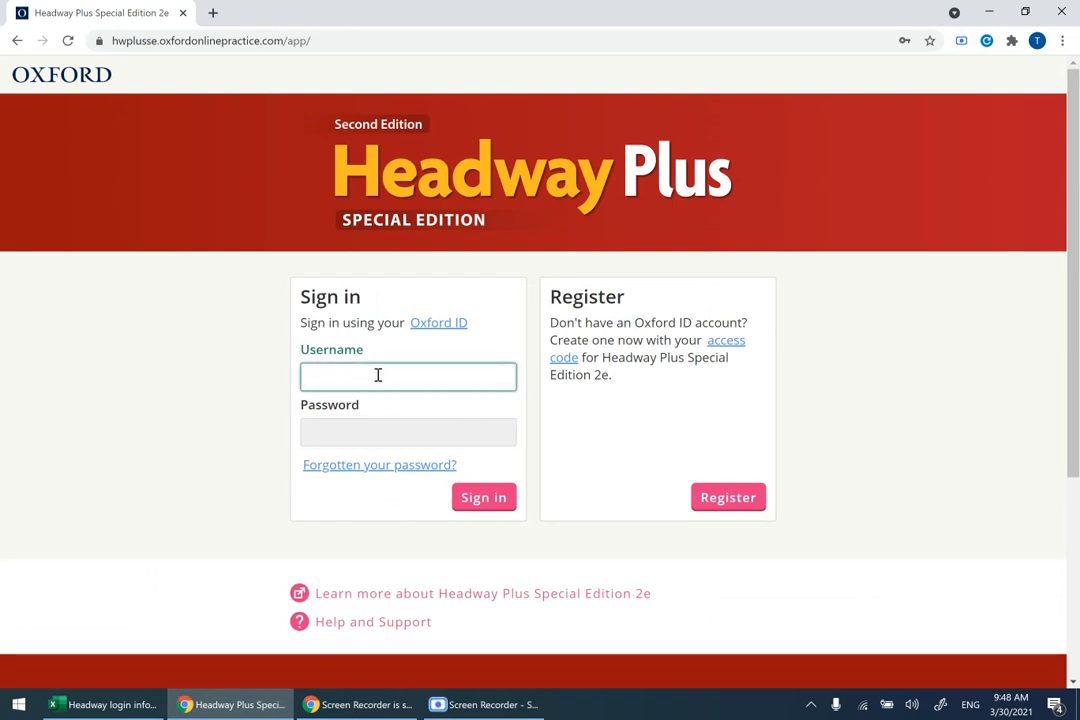
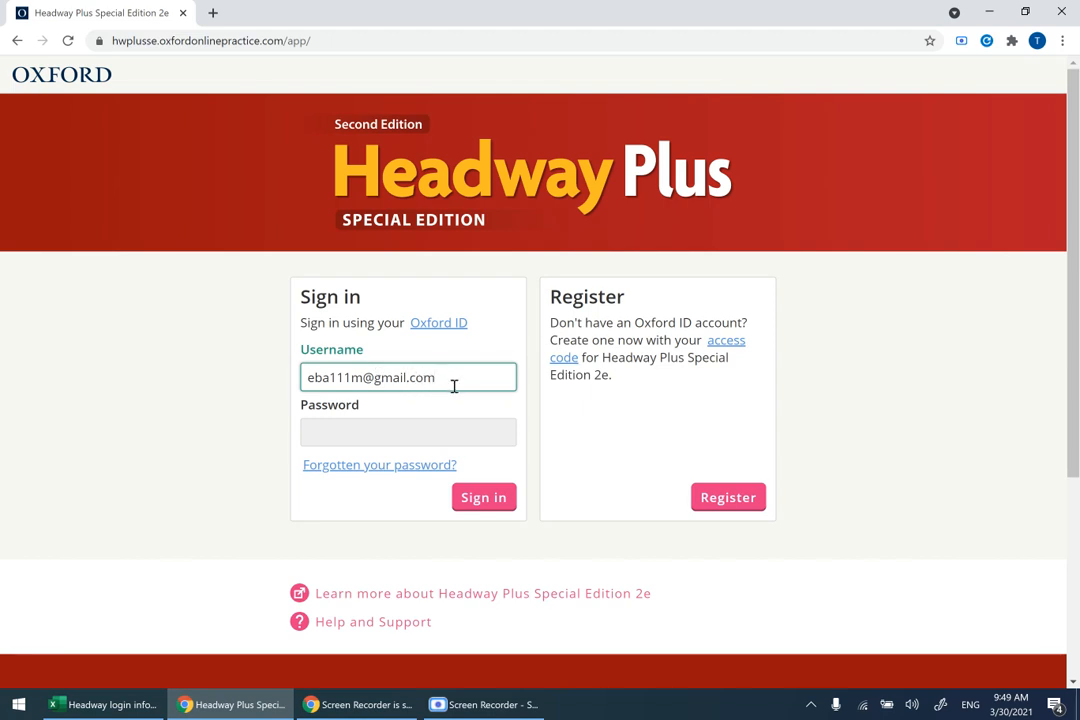
pyautogui.click(85, 704)
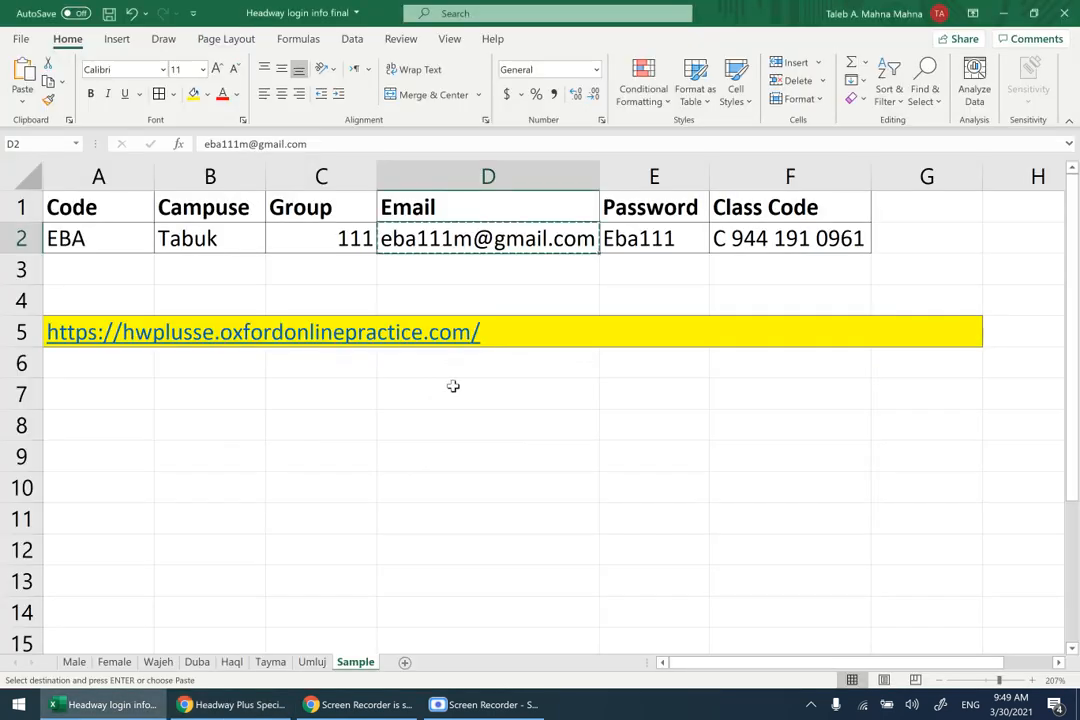
pyautogui.click(654, 238)
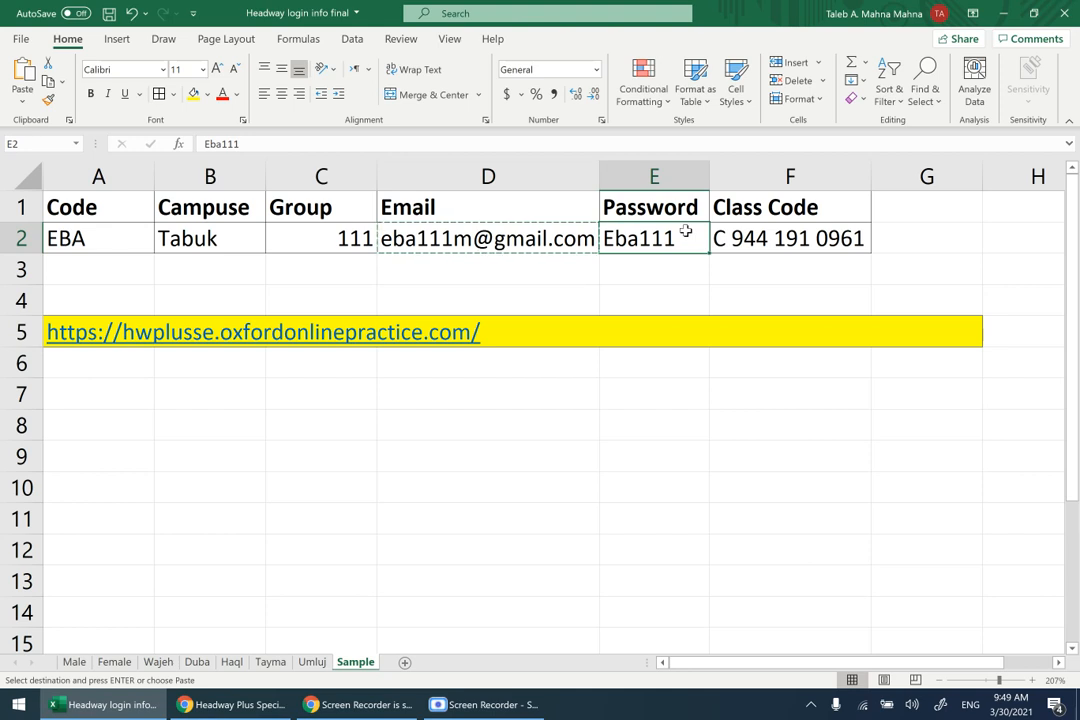
pyautogui.rightClick(654, 238)
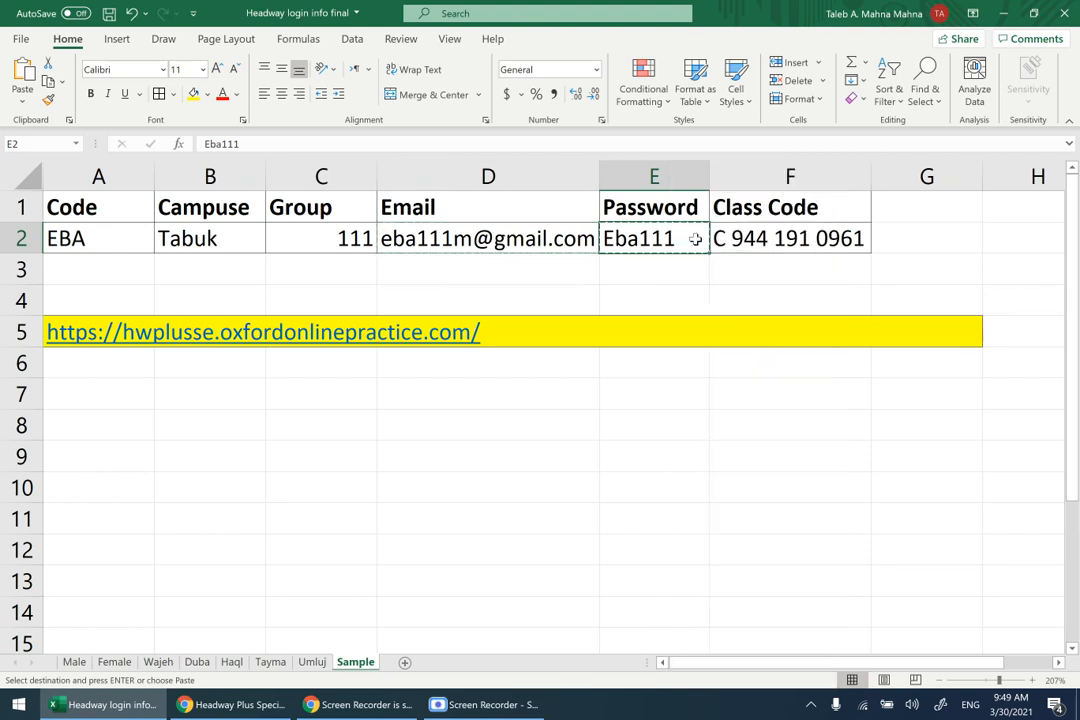
pyautogui.click(230, 704)
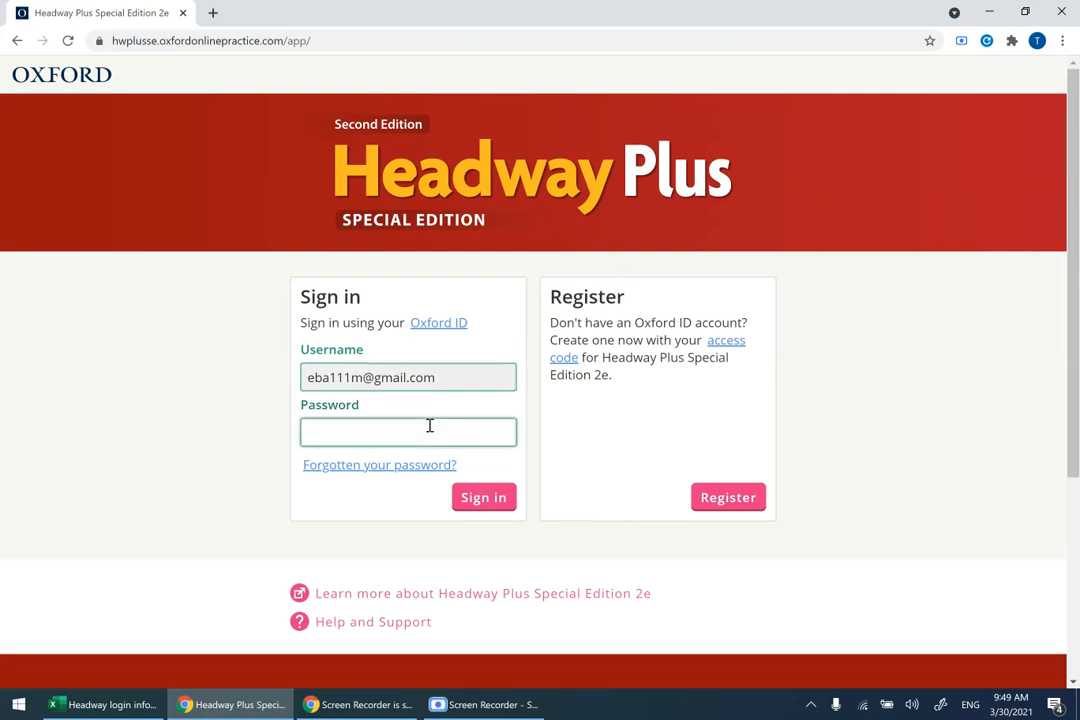
pyautogui.rightClick(408, 431)
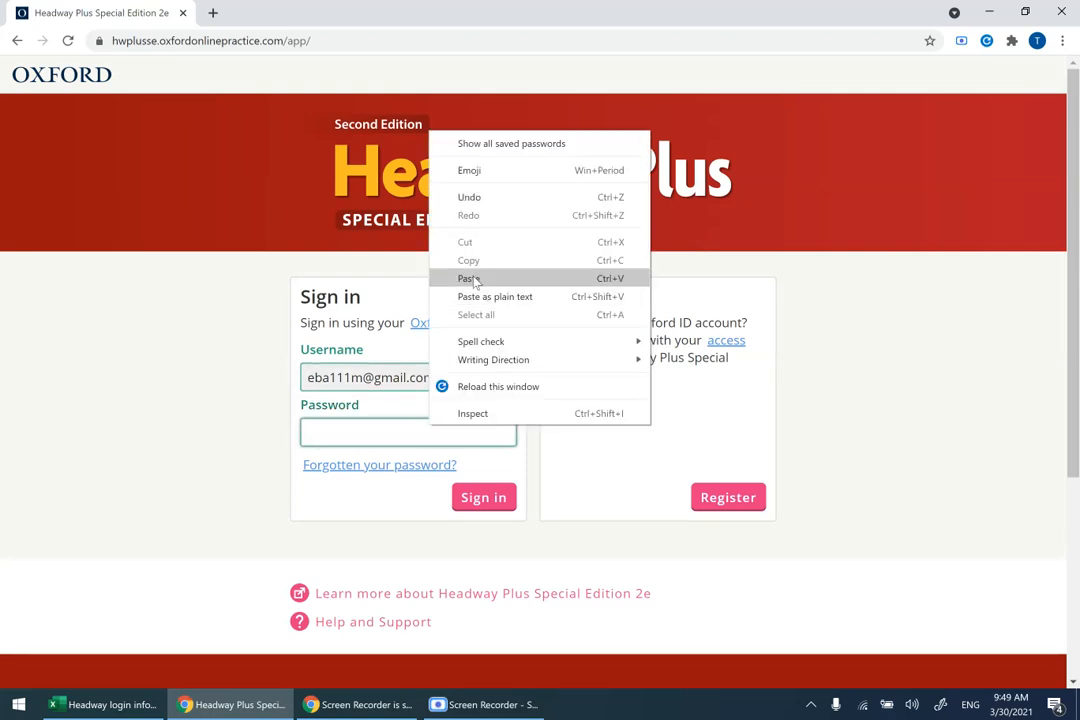
pyautogui.click(470, 278)
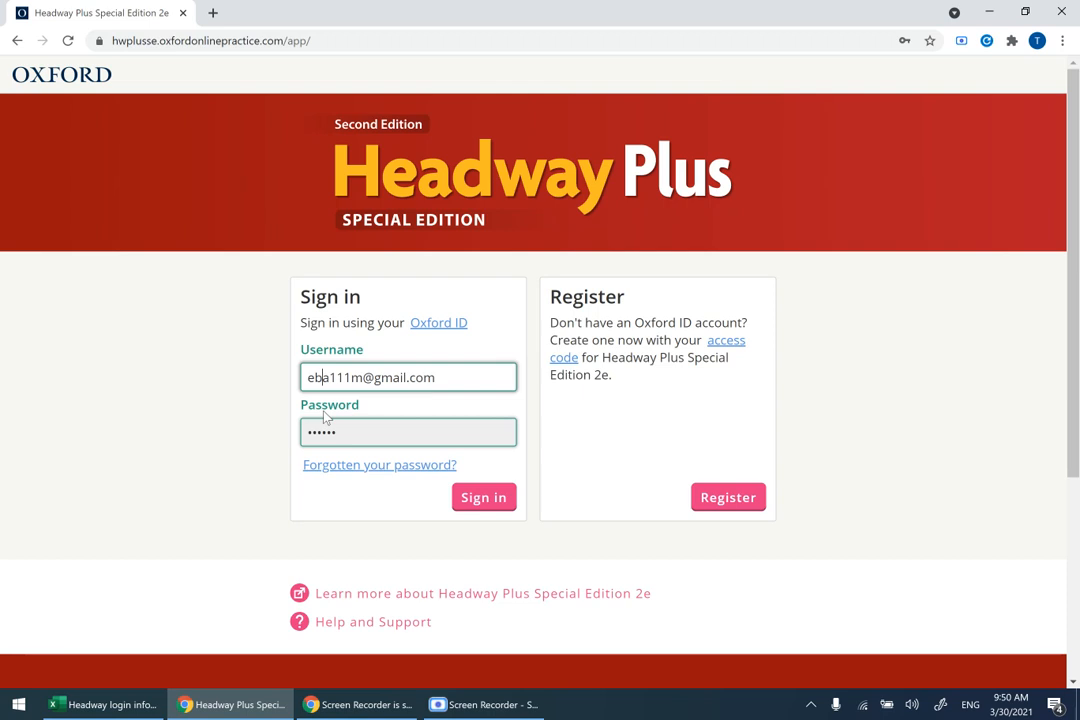
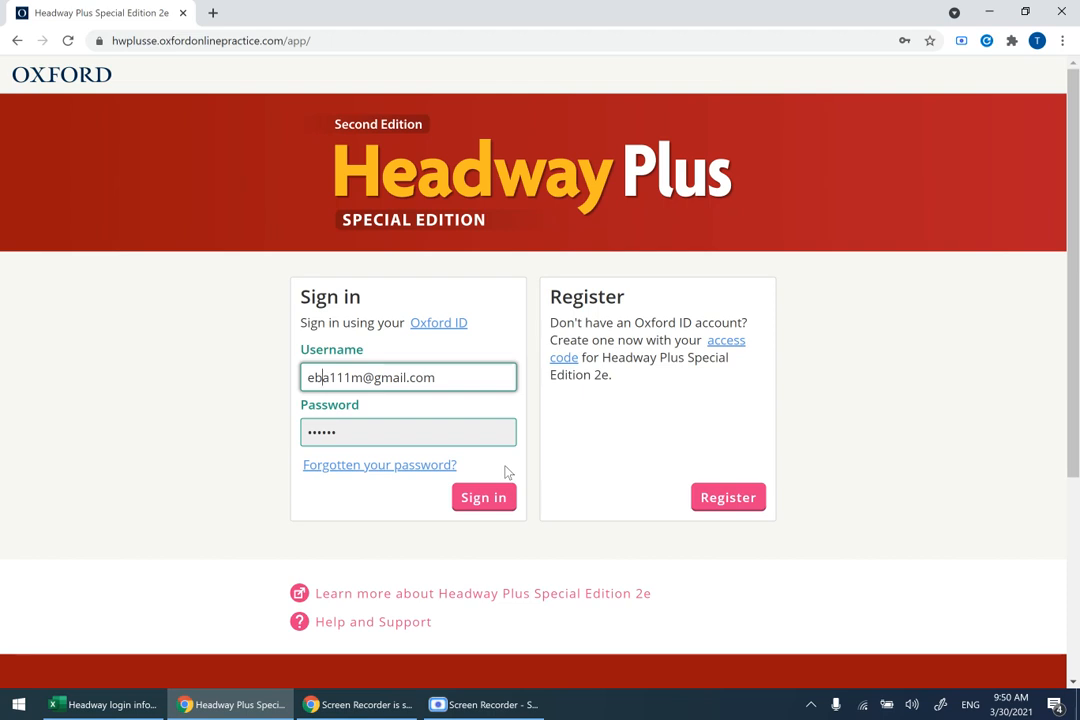
# Fill the class email and password into the Headway Sign in fields.
pyautogui.click(305, 377)
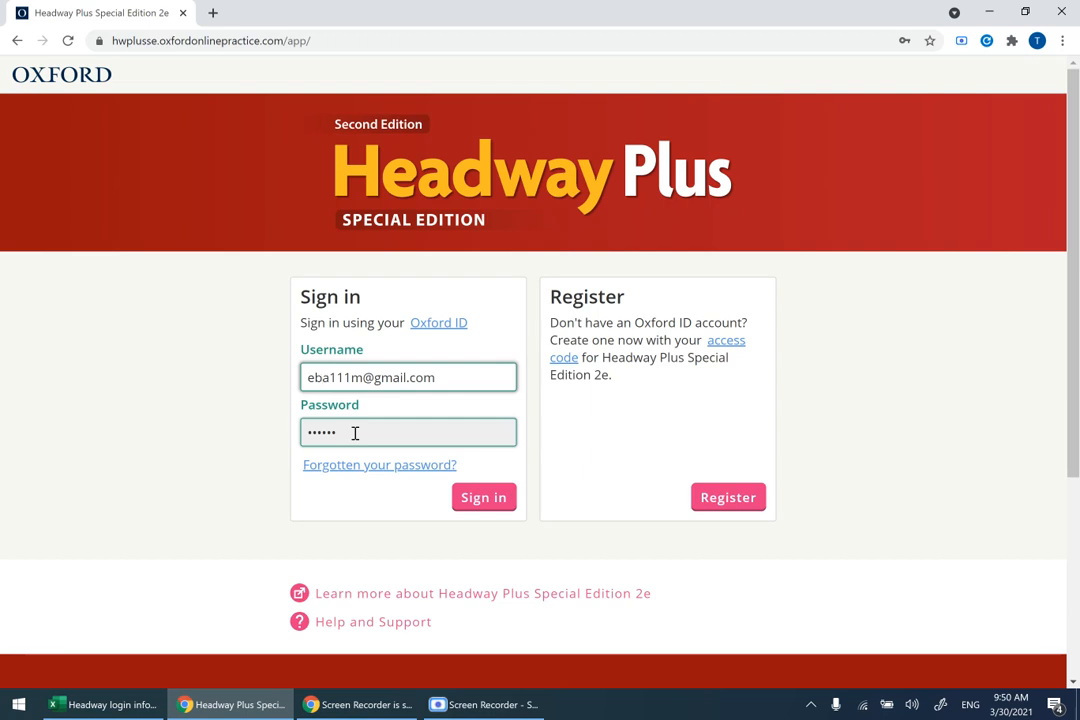
pyautogui.click(320, 377)
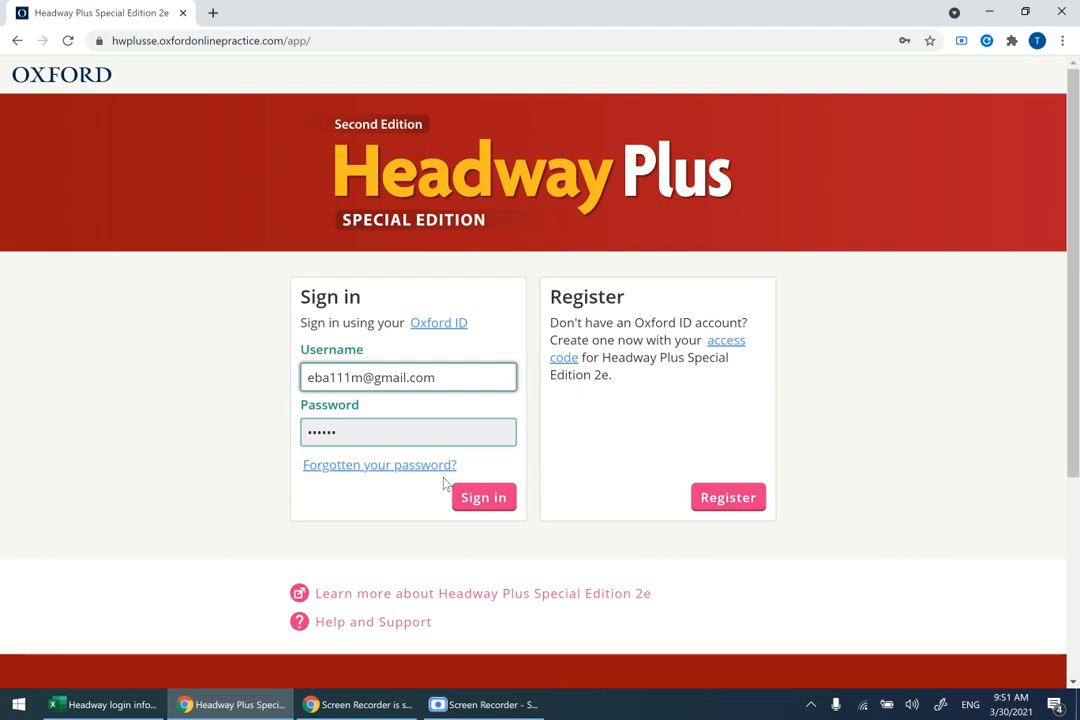
pyautogui.click(318, 377)
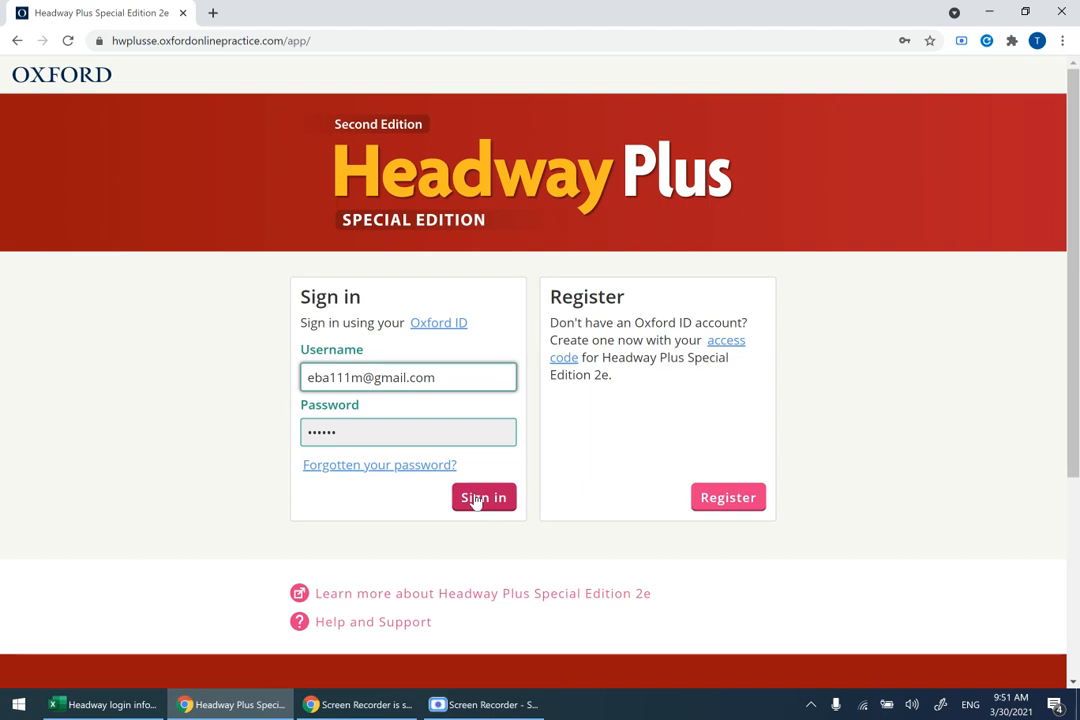
# Sign in and open the m111eba class under Pre-Intermediate.
pyautogui.click(483, 497)
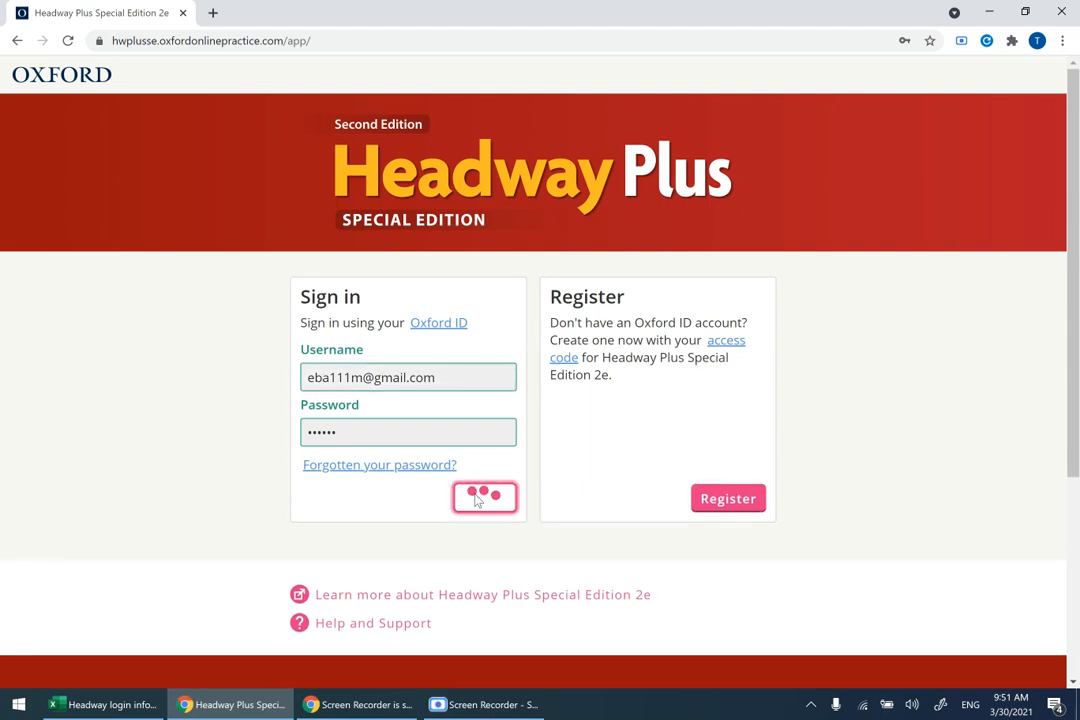
pyautogui.click(484, 498)
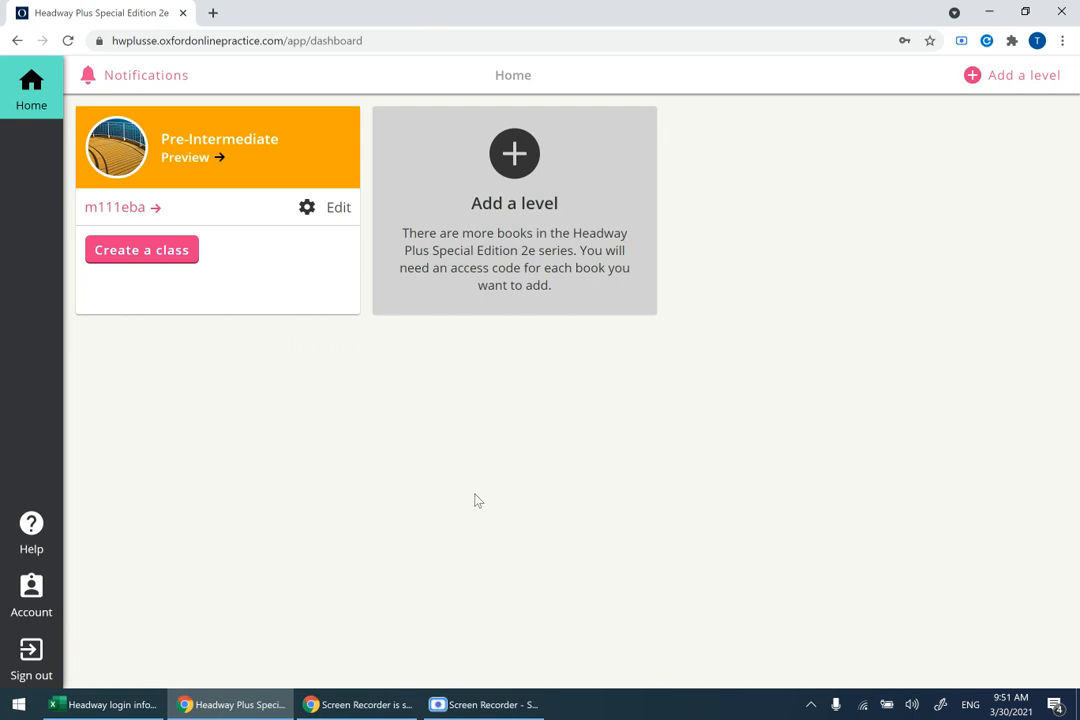
pyautogui.moveTo(542, 375)
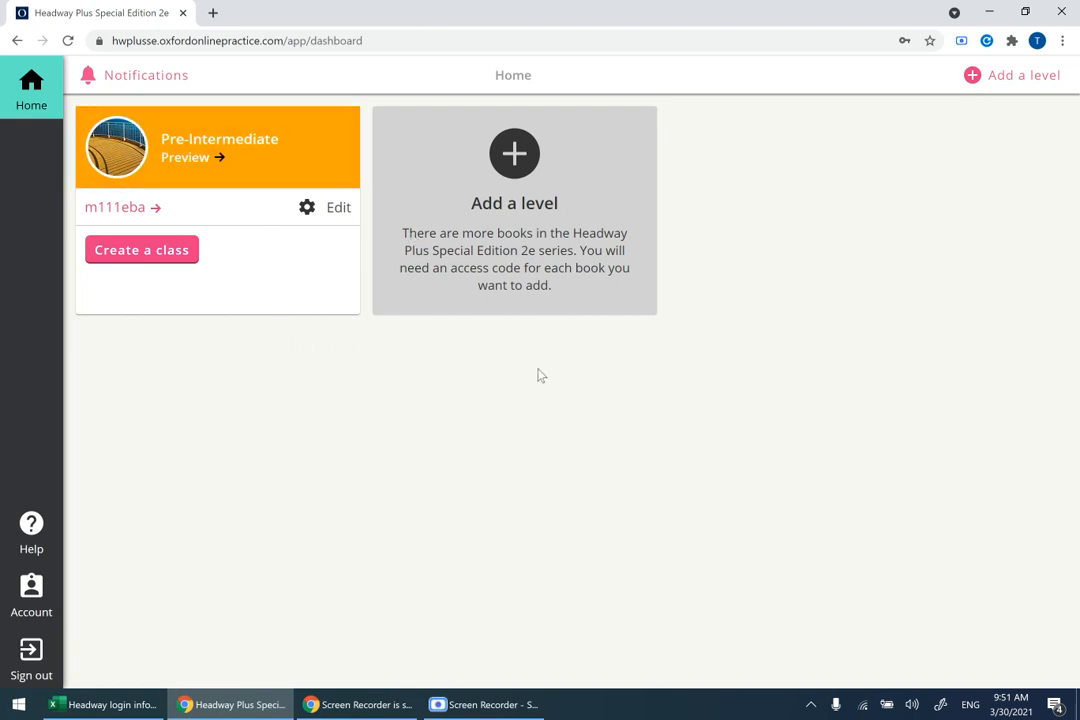
pyautogui.moveTo(299, 356)
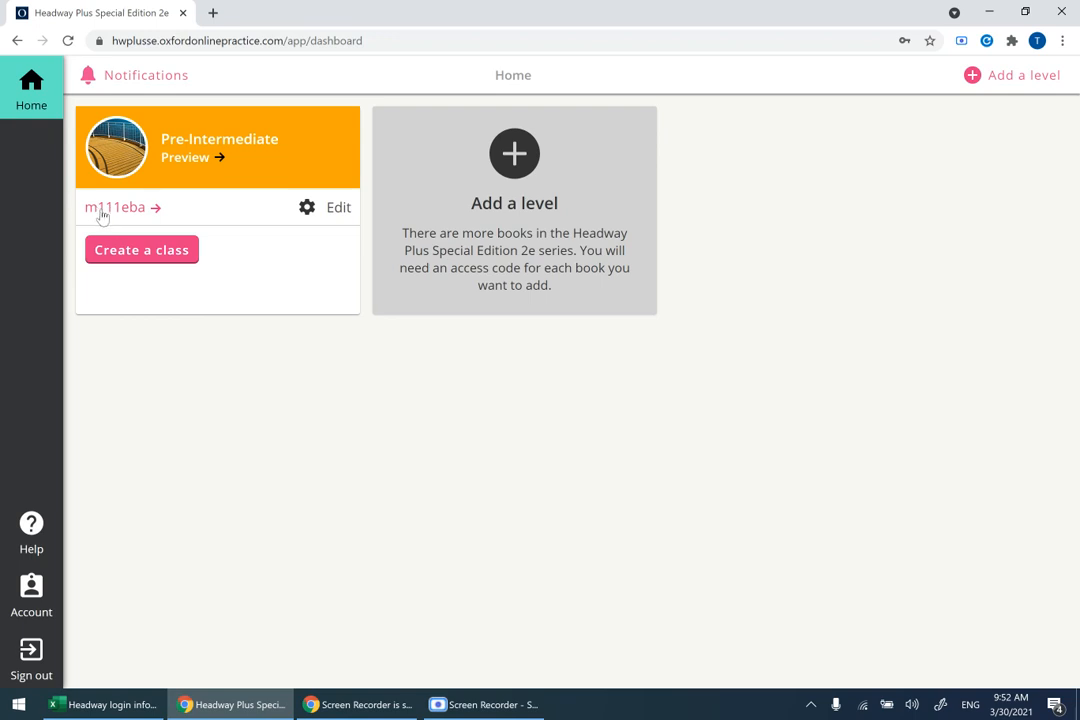
pyautogui.moveTo(148, 215)
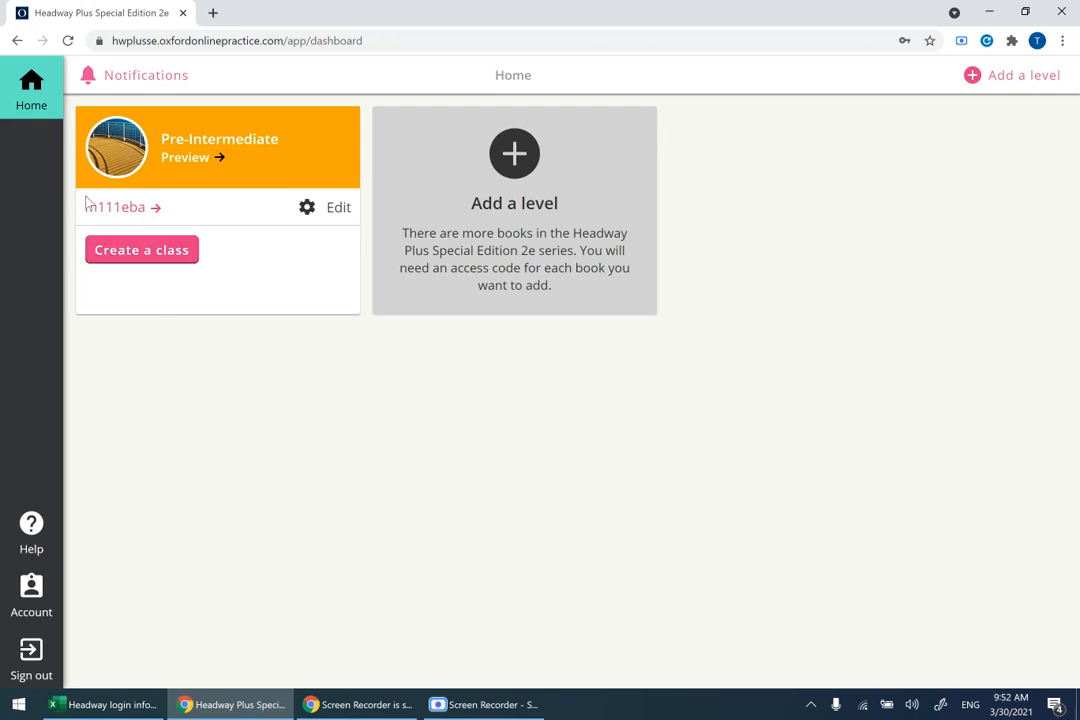
pyautogui.moveTo(120, 207)
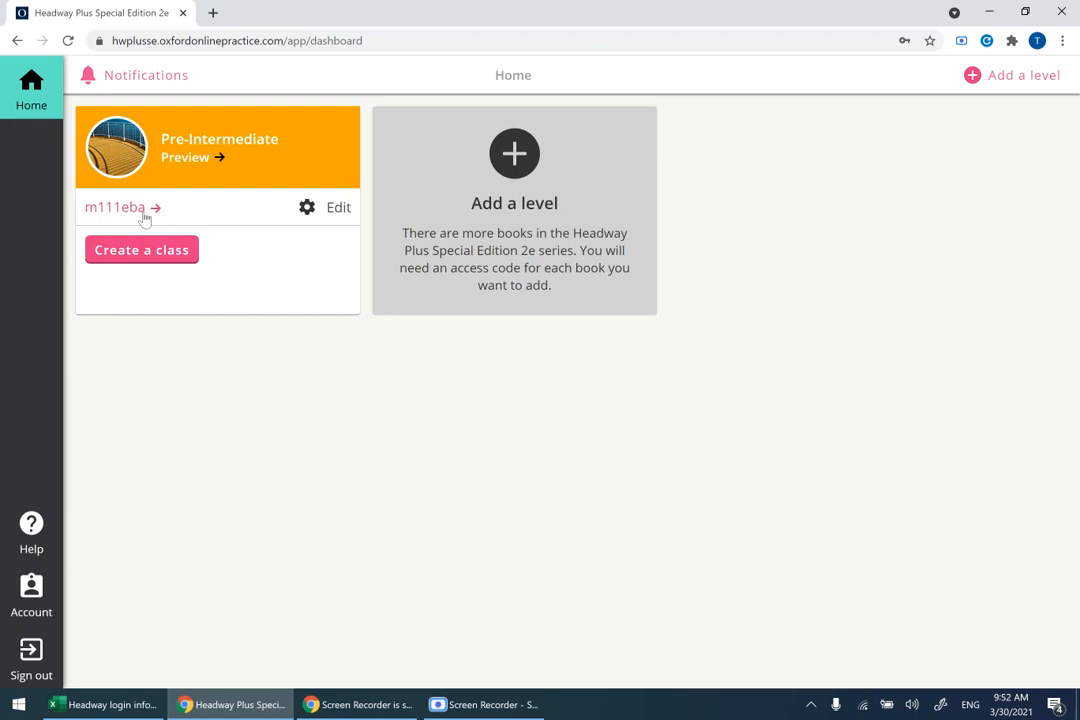
pyautogui.moveTo(135, 217)
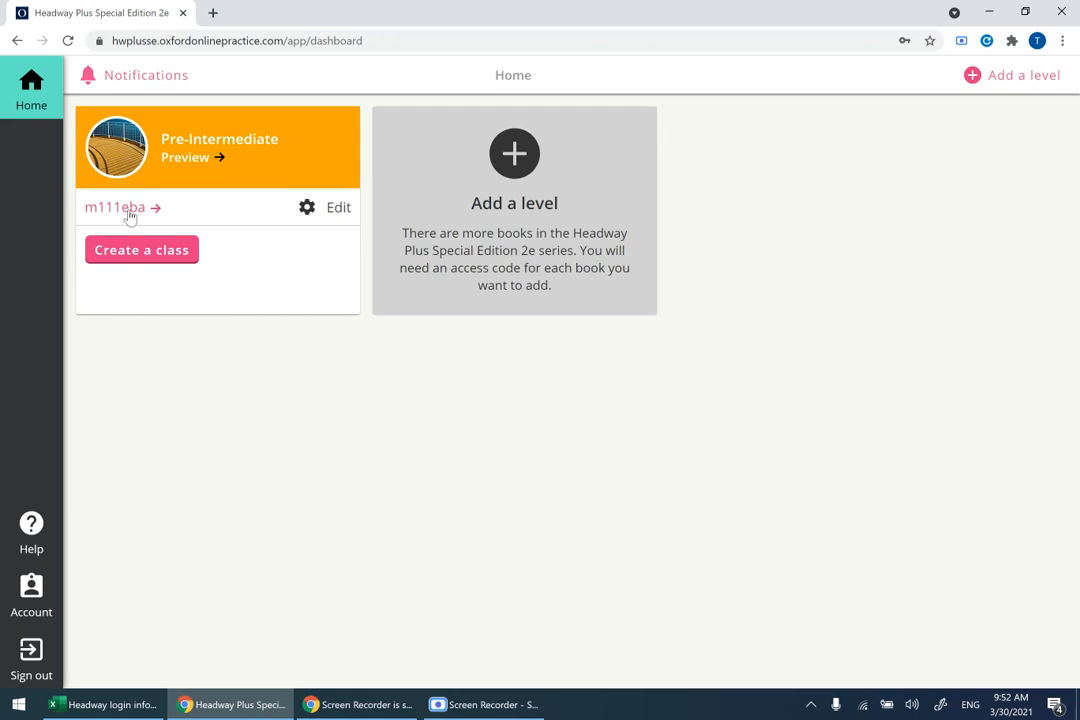
pyautogui.moveTo(95, 215)
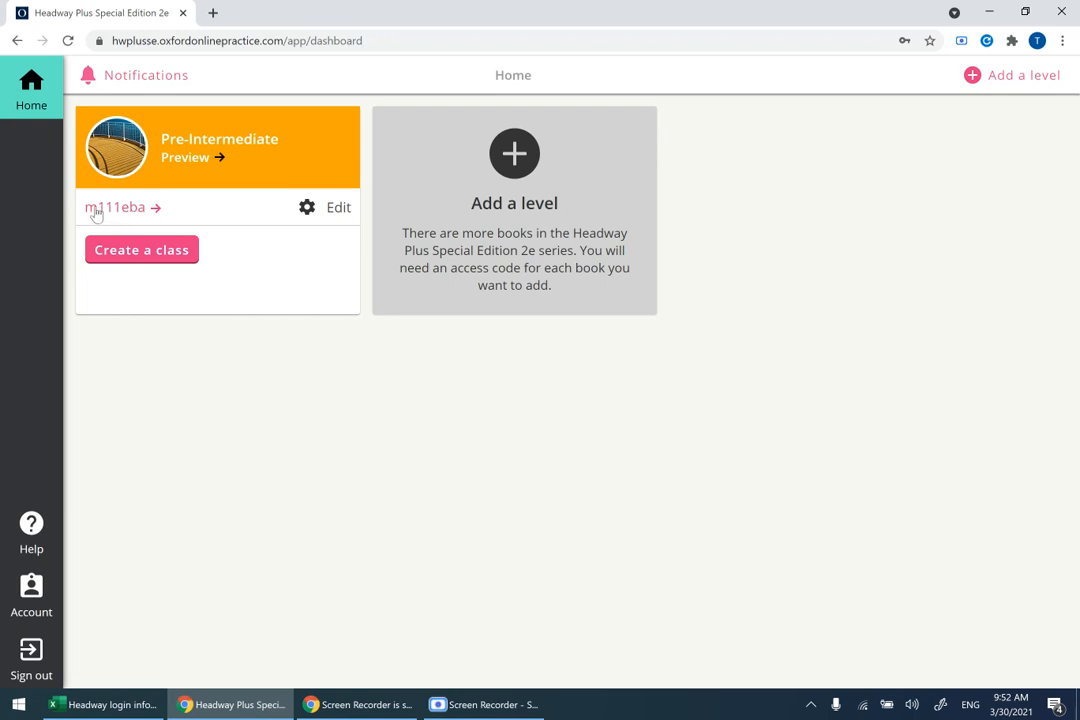
pyautogui.moveTo(122, 212)
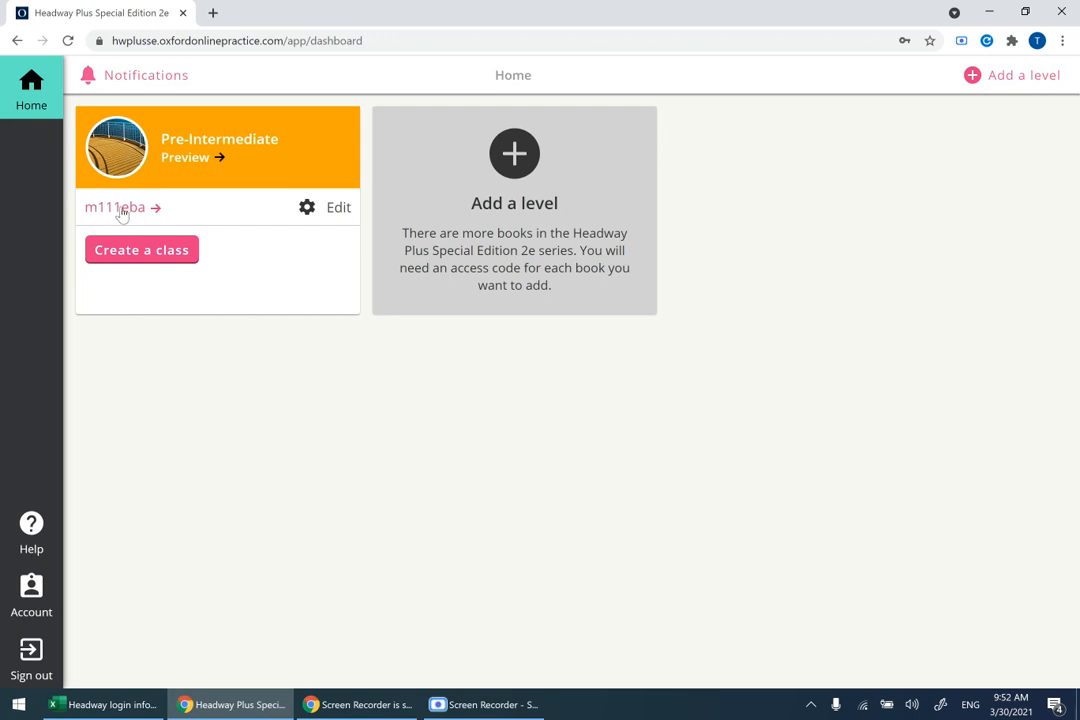
pyautogui.moveTo(155, 216)
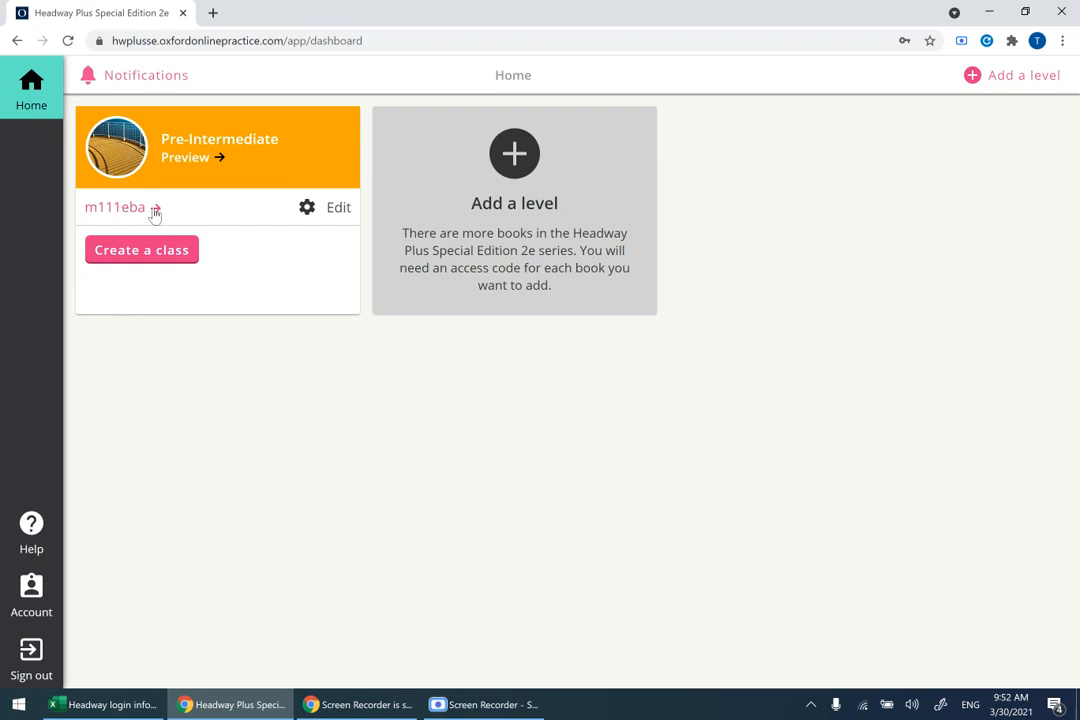
pyautogui.moveTo(122, 211)
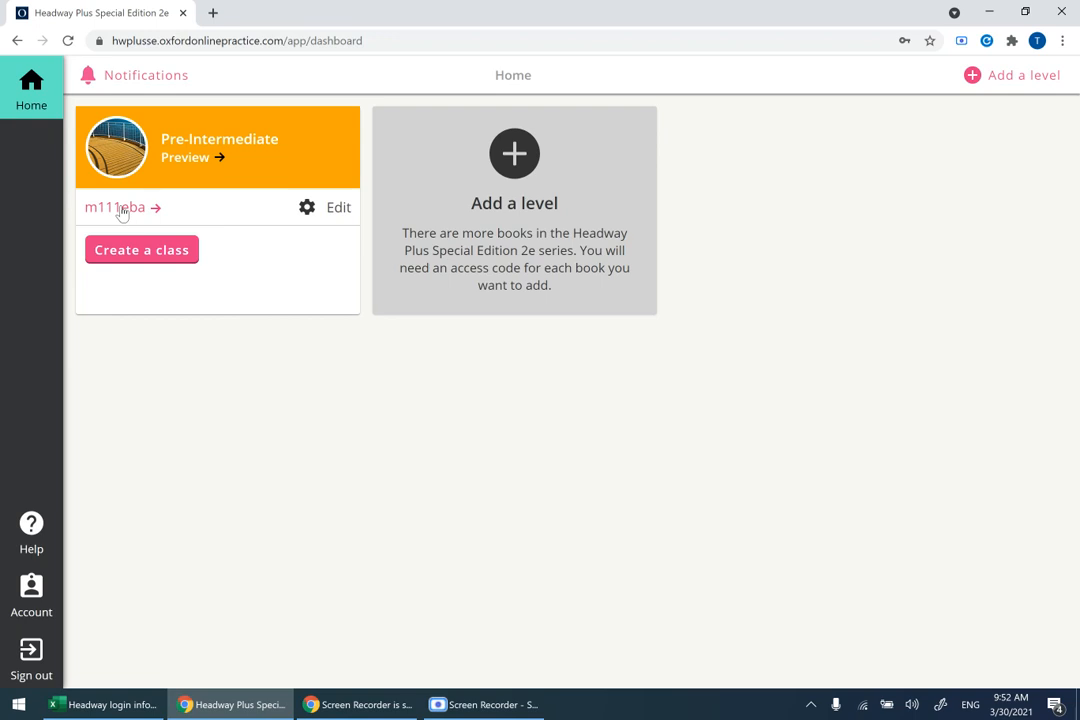
pyautogui.moveTo(157, 225)
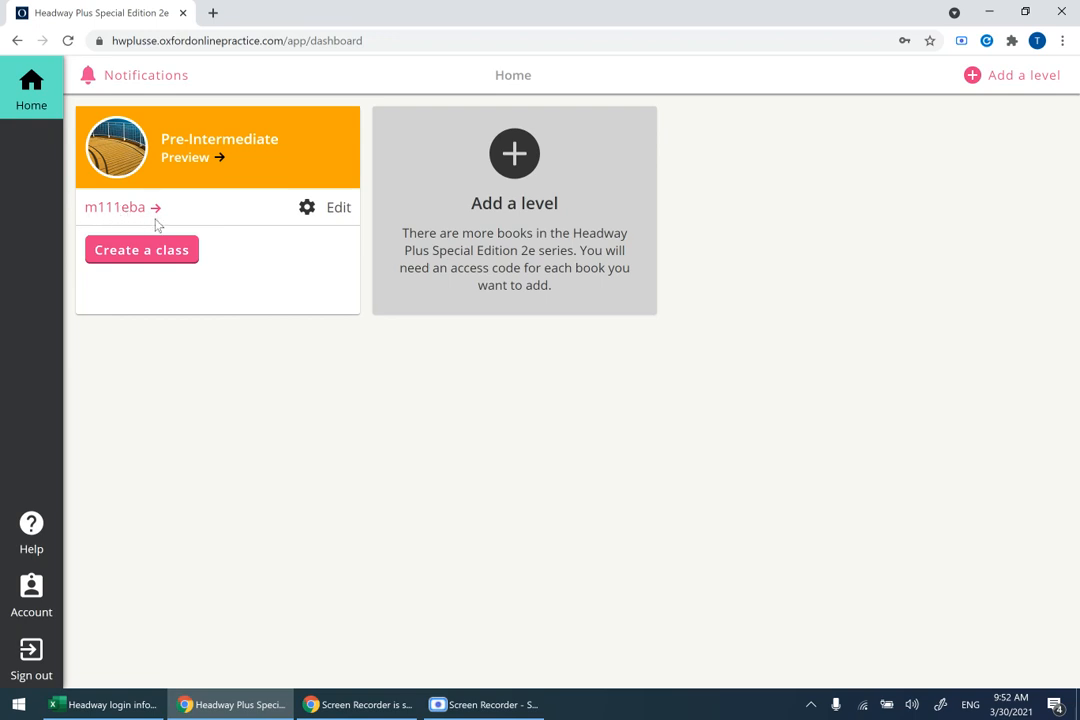
pyautogui.moveTo(118, 211)
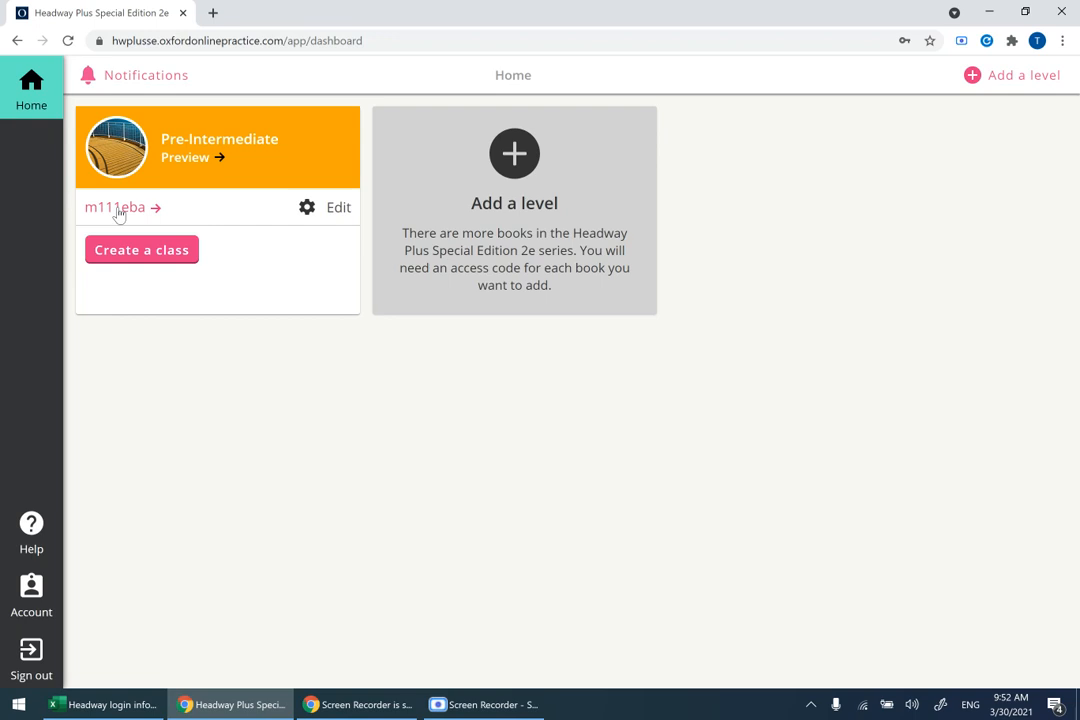
pyautogui.click(114, 207)
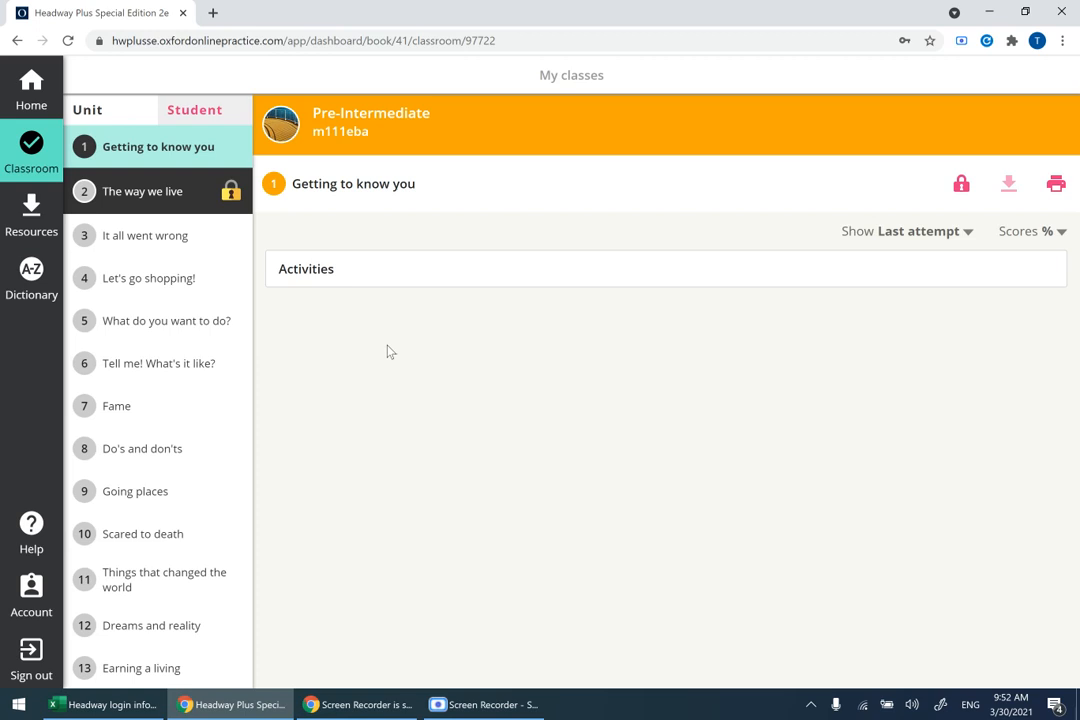
pyautogui.moveTo(161, 504)
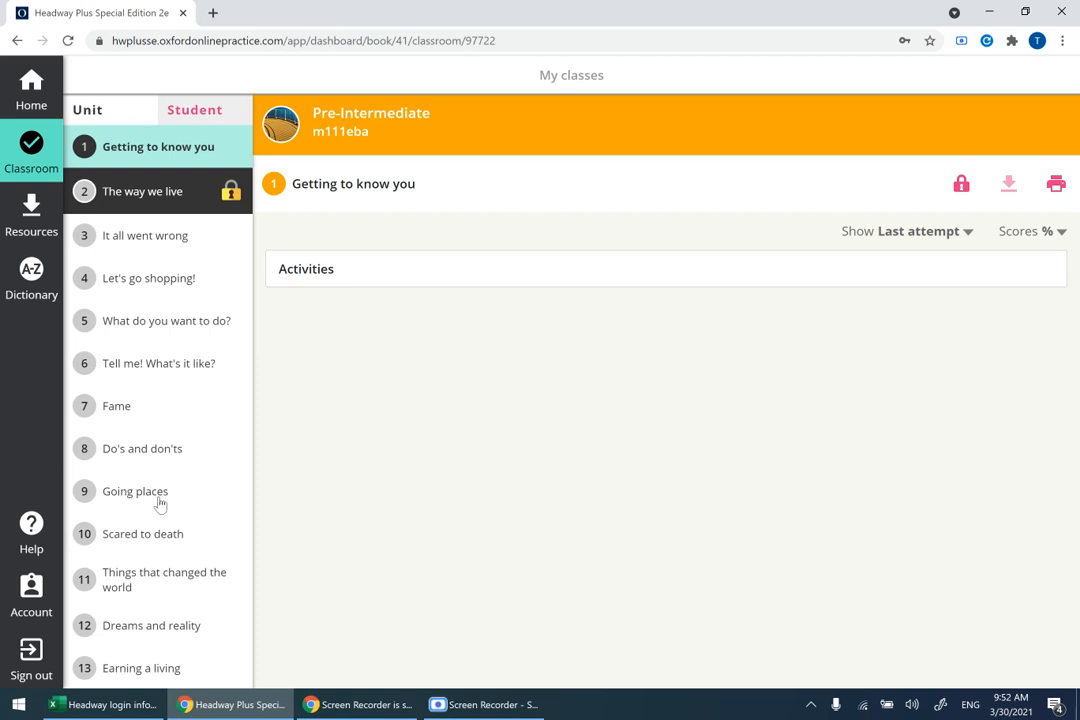
pyautogui.moveTo(139, 453)
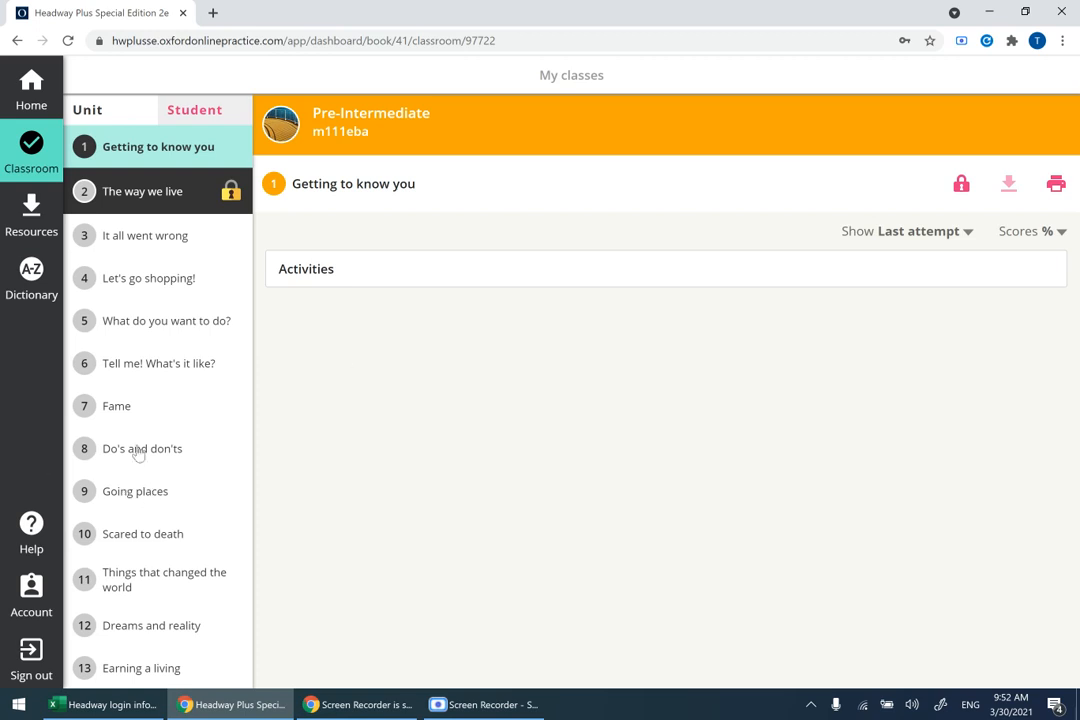
# Select unit 8, Do's and don'ts, in the left Unit list.
pyautogui.click(144, 448)
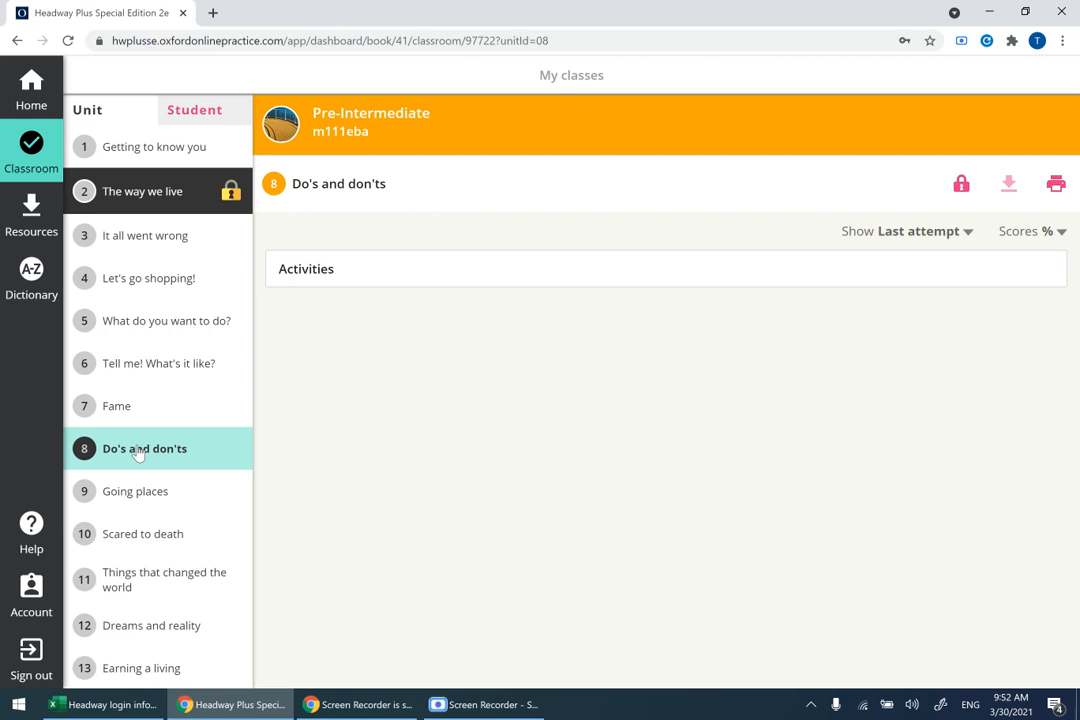
pyautogui.moveTo(610, 372)
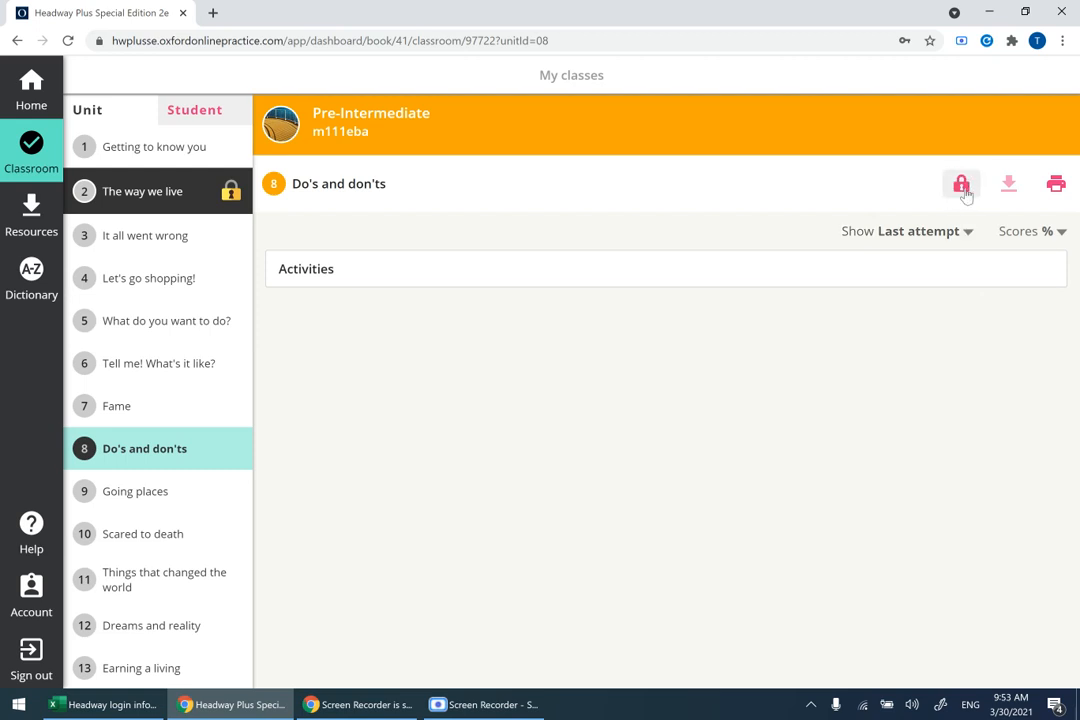
# Toggle the Open/Close settings for unit 8 and its Activities, then save.
pyautogui.click(959, 184)
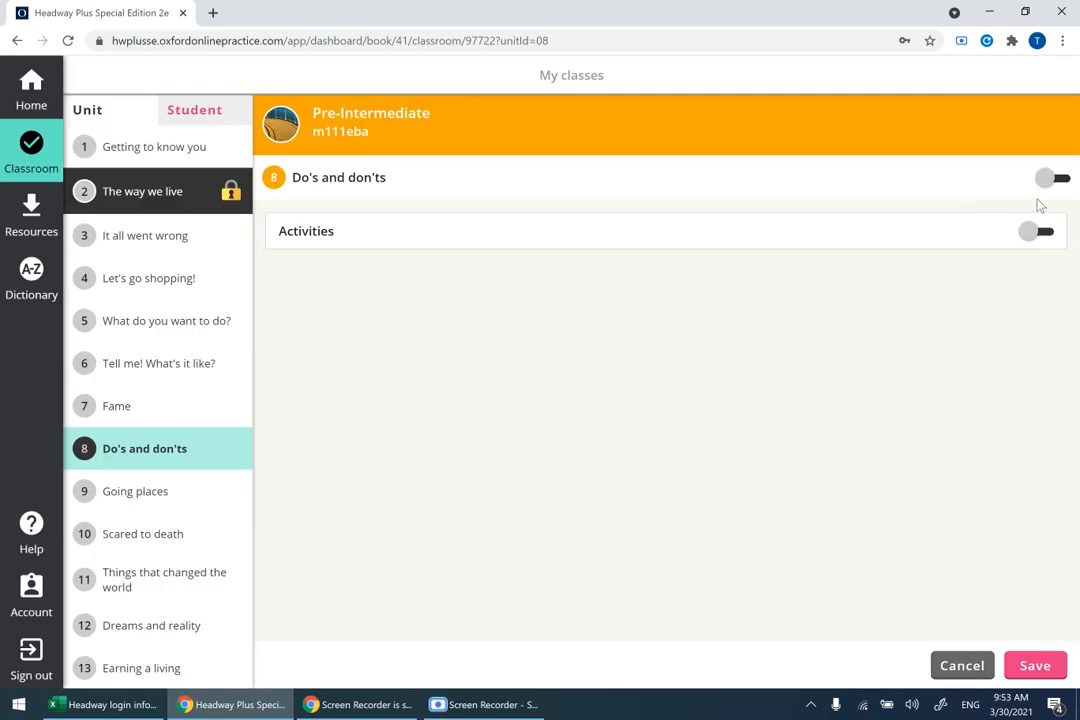
pyautogui.moveTo(1030, 249)
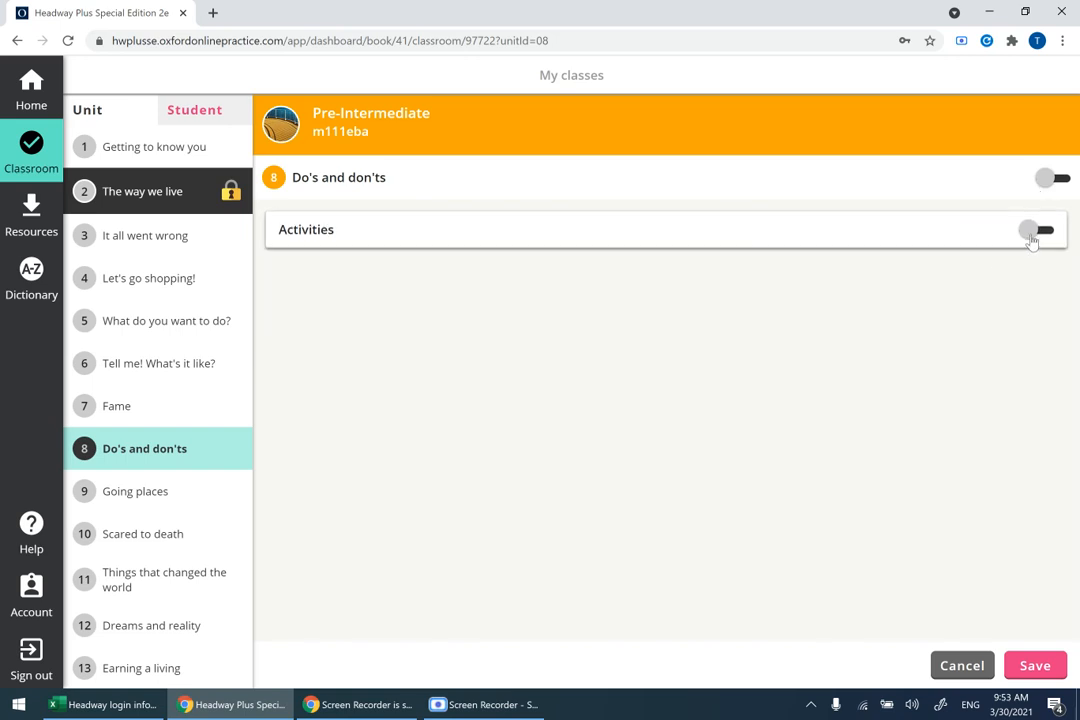
pyautogui.click(1043, 231)
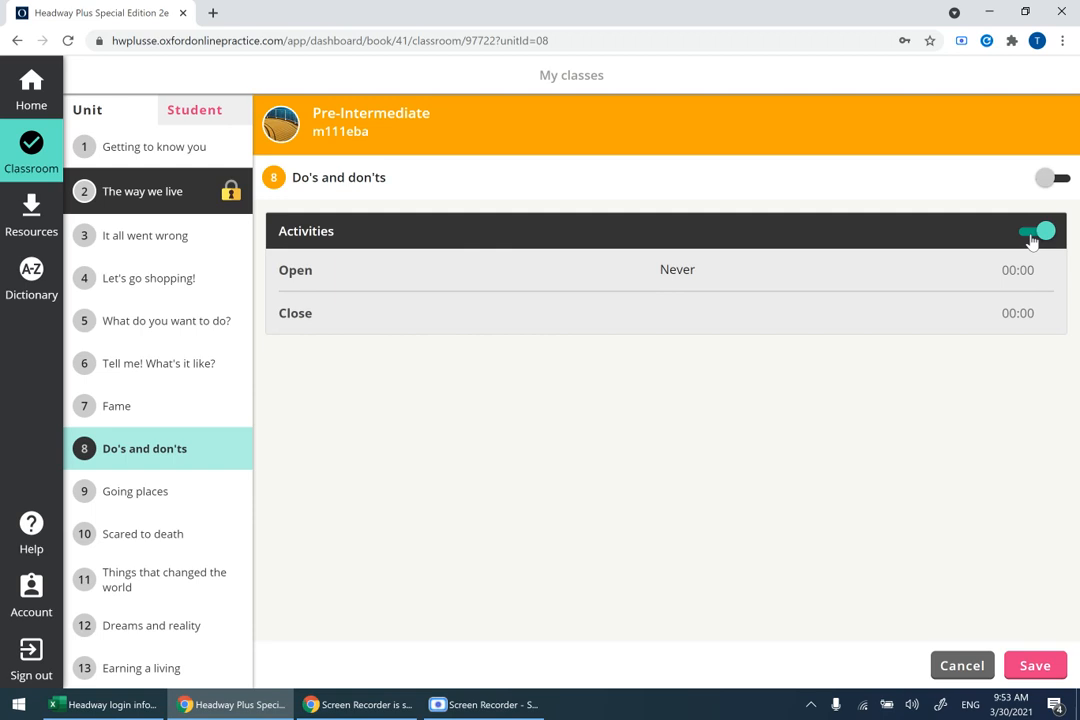
pyautogui.click(1037, 231)
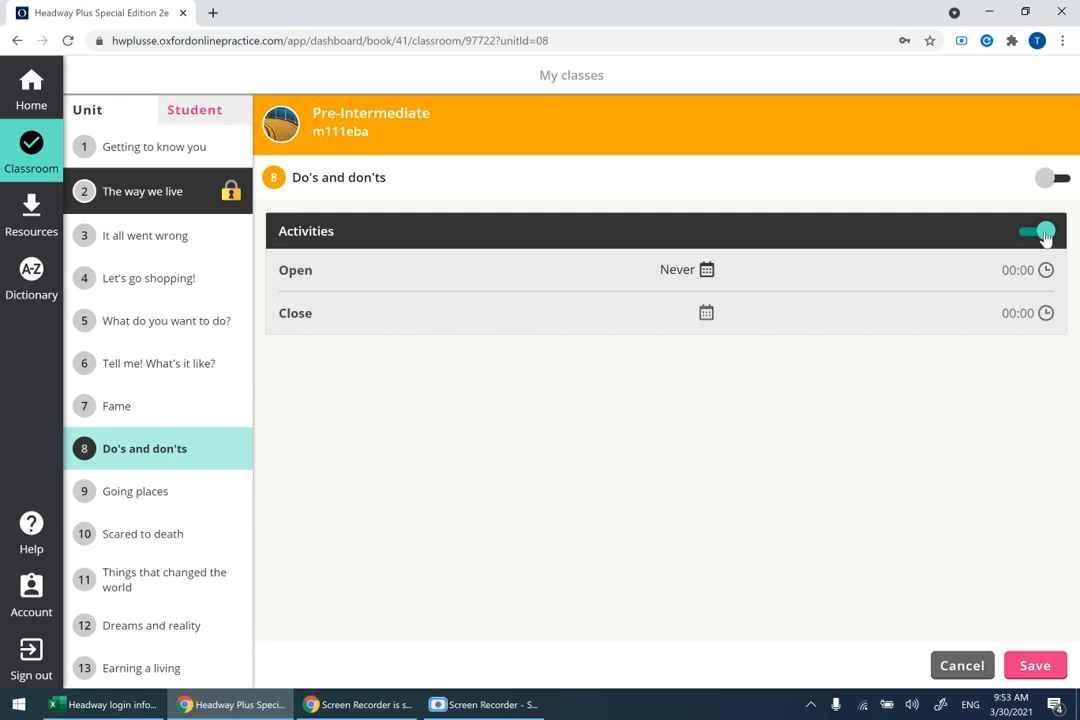
pyautogui.click(1044, 177)
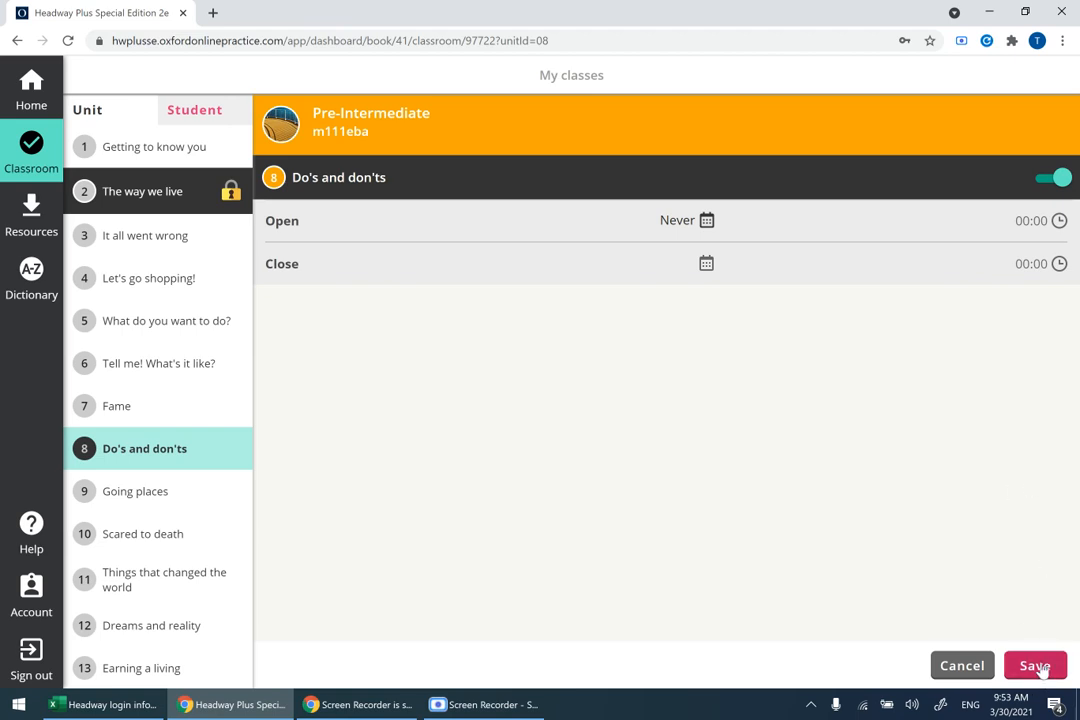
pyautogui.click(1035, 666)
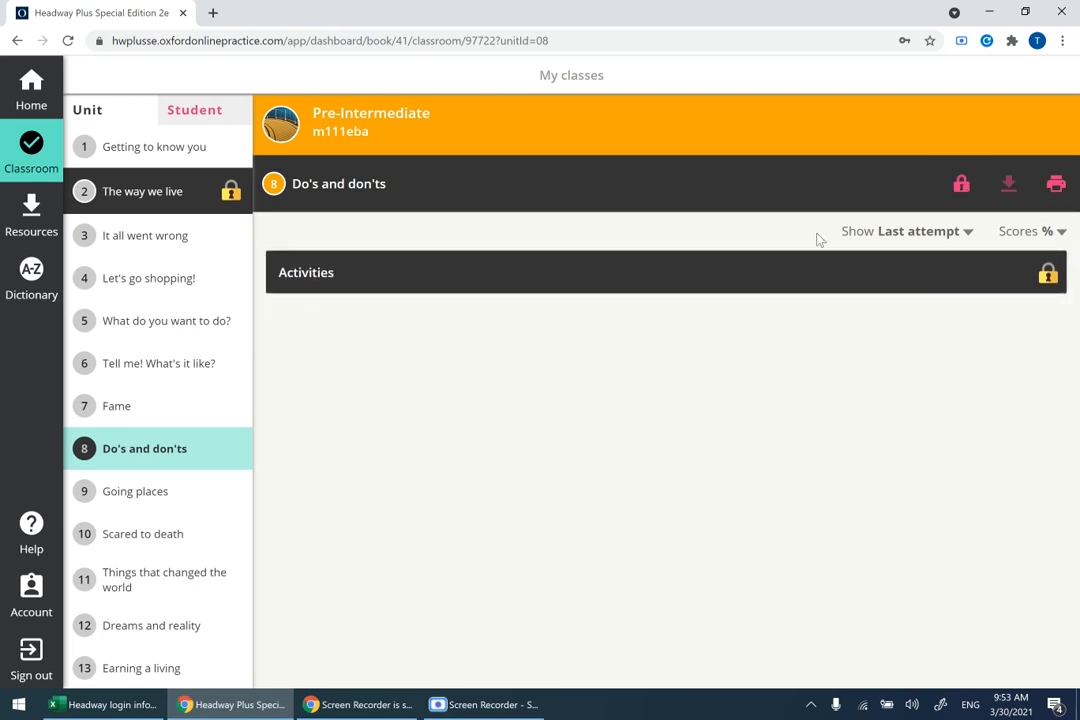
pyautogui.moveTo(160, 551)
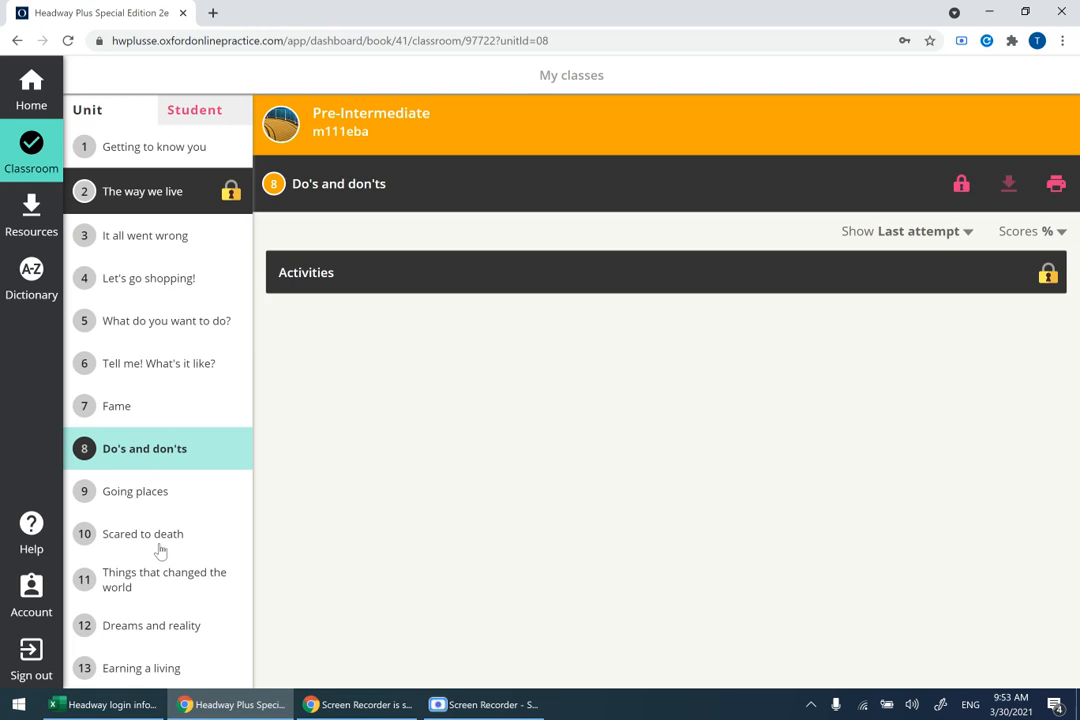
pyautogui.moveTo(170, 614)
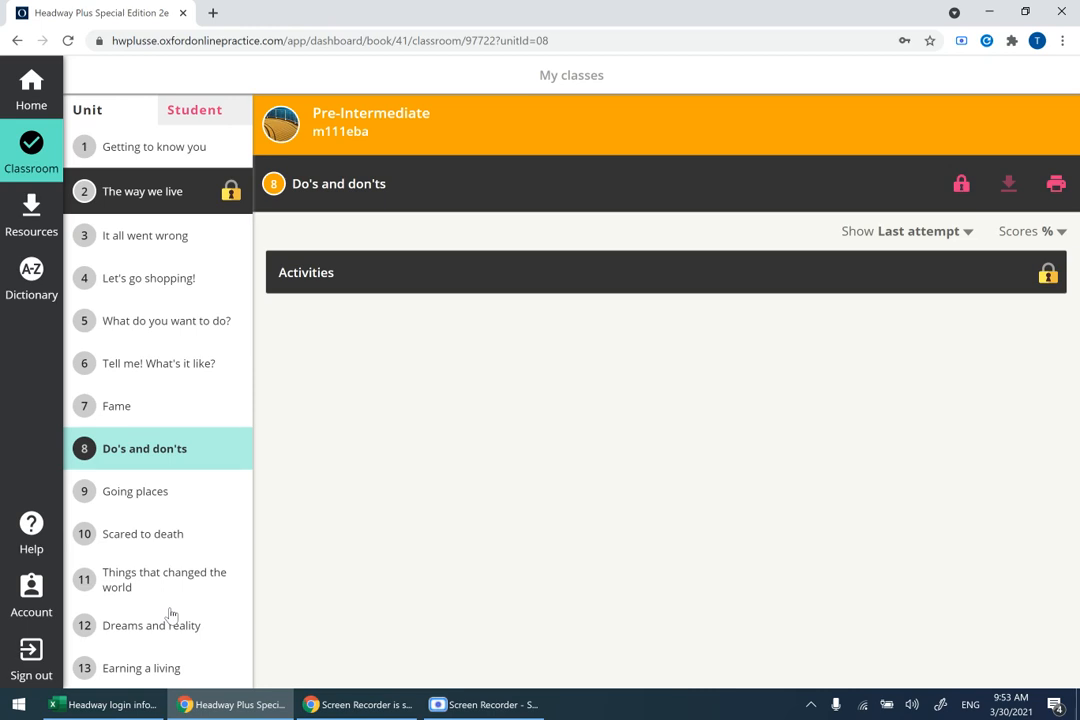
pyautogui.scroll(-3)
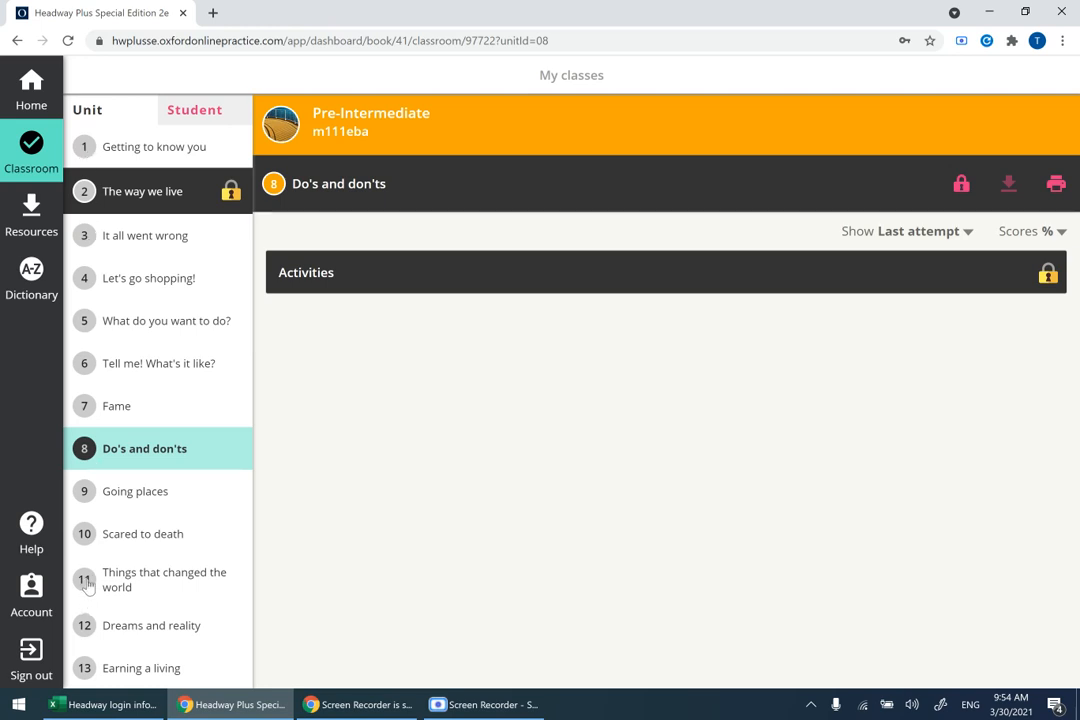
pyautogui.moveTo(100, 200)
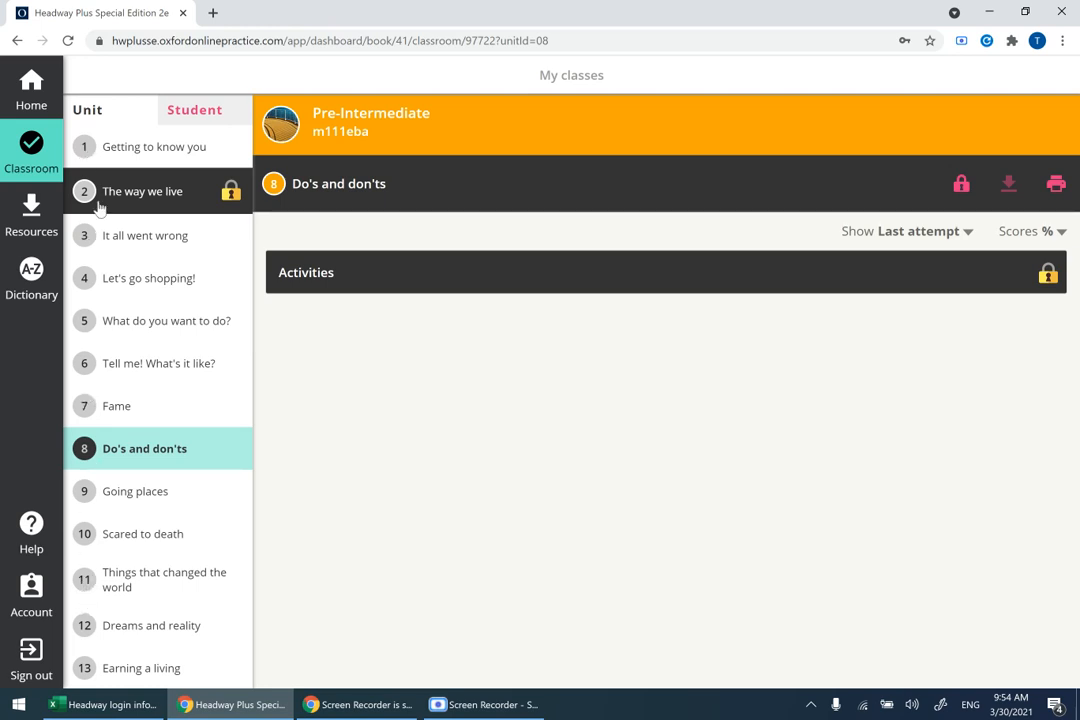
pyautogui.moveTo(84, 589)
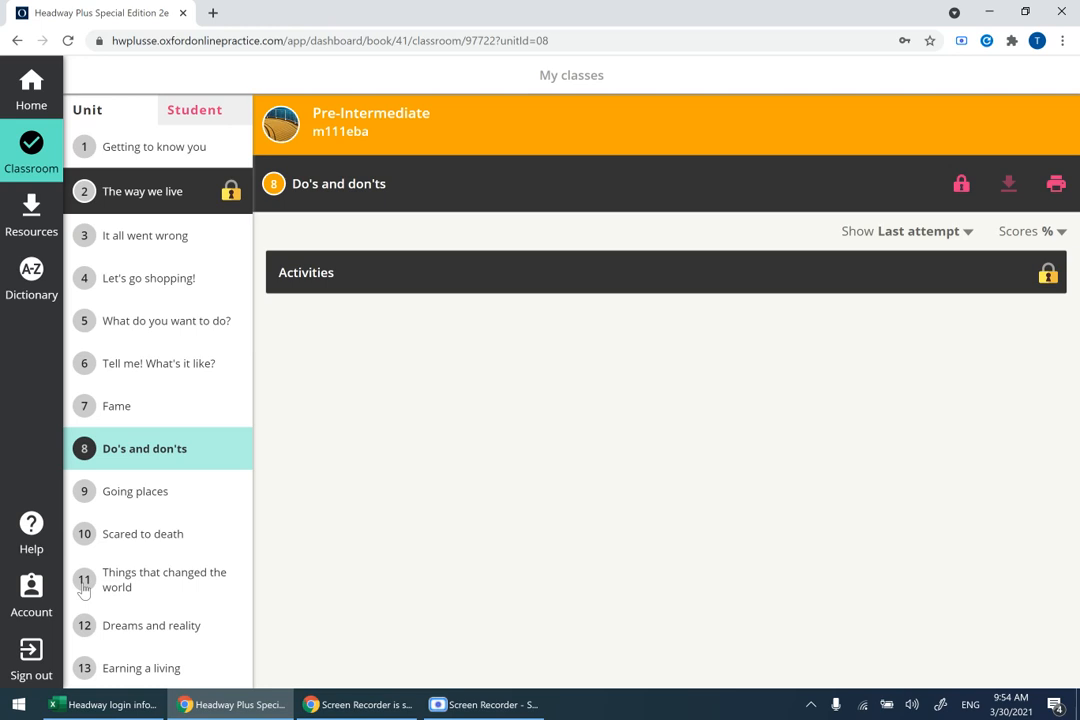
pyautogui.moveTo(145, 573)
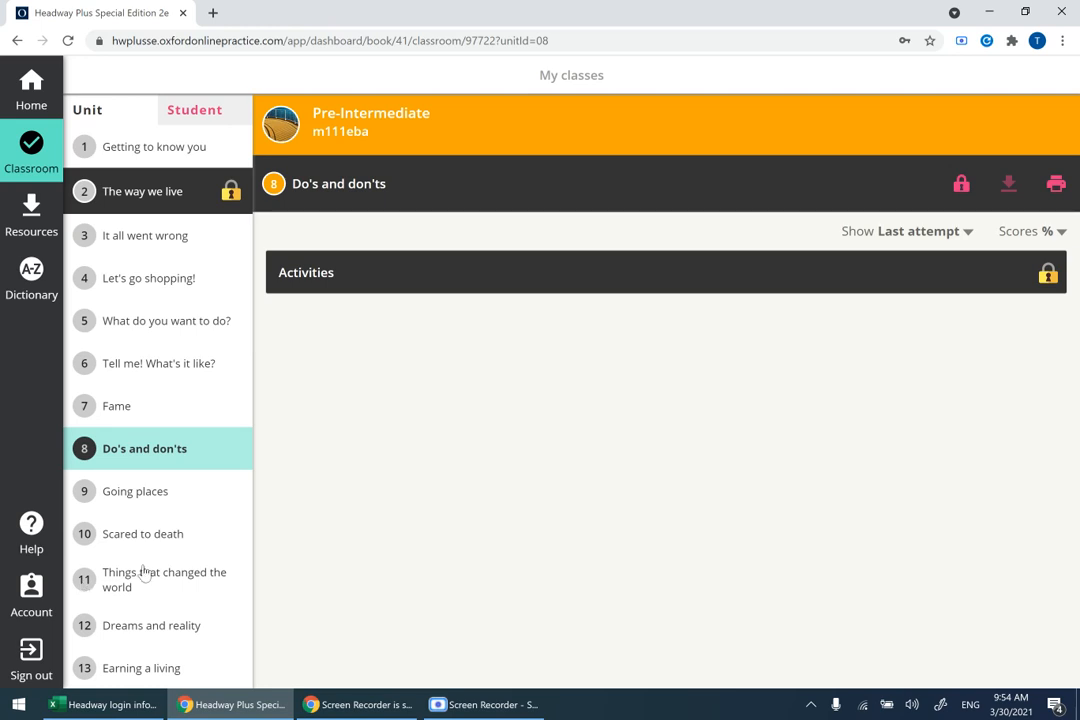
pyautogui.moveTo(122, 419)
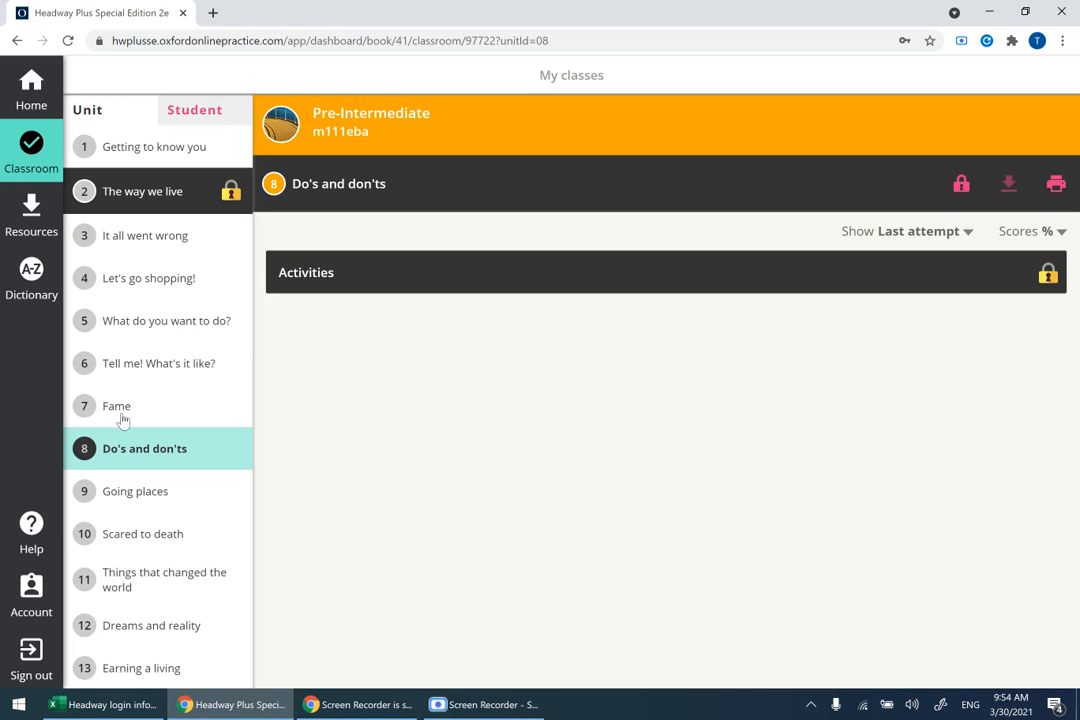
pyautogui.moveTo(31, 88)
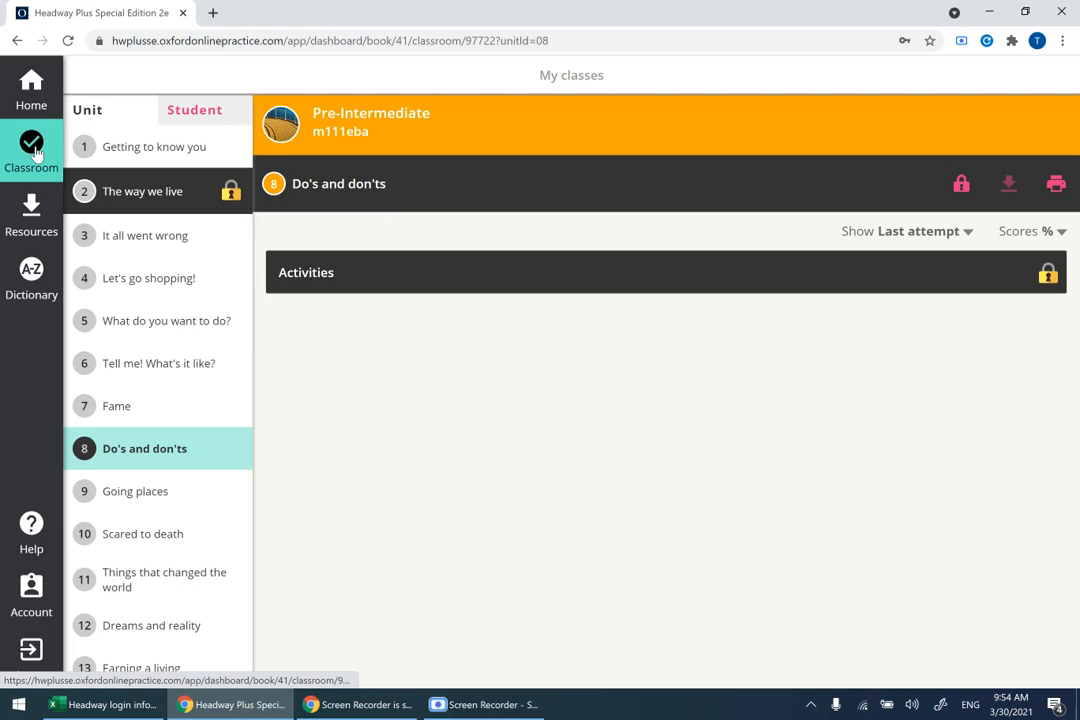
# Return to the Home dashboard via Classroom in the left sidebar.
pyautogui.click(31, 88)
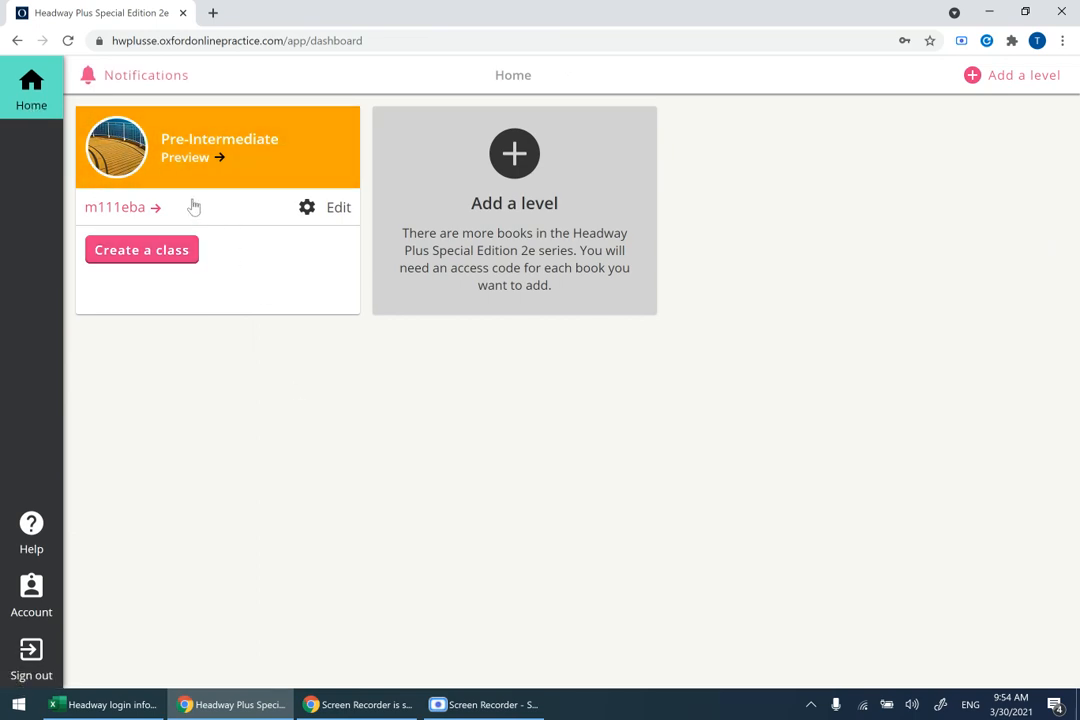
pyautogui.moveTo(150, 207)
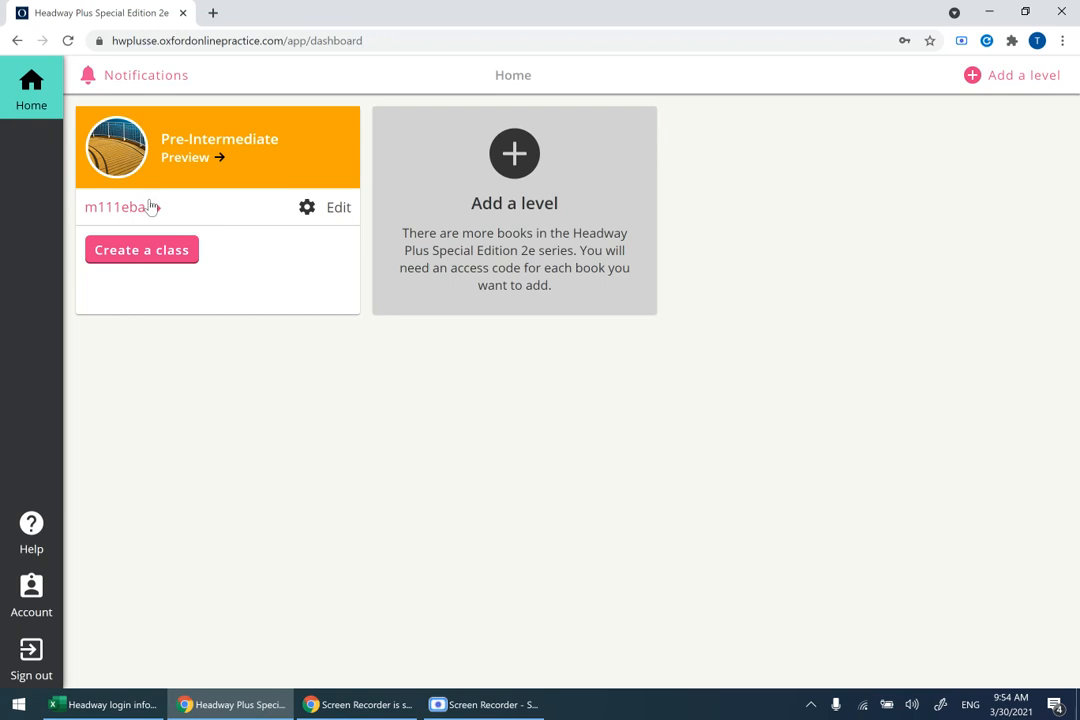
pyautogui.moveTo(295, 287)
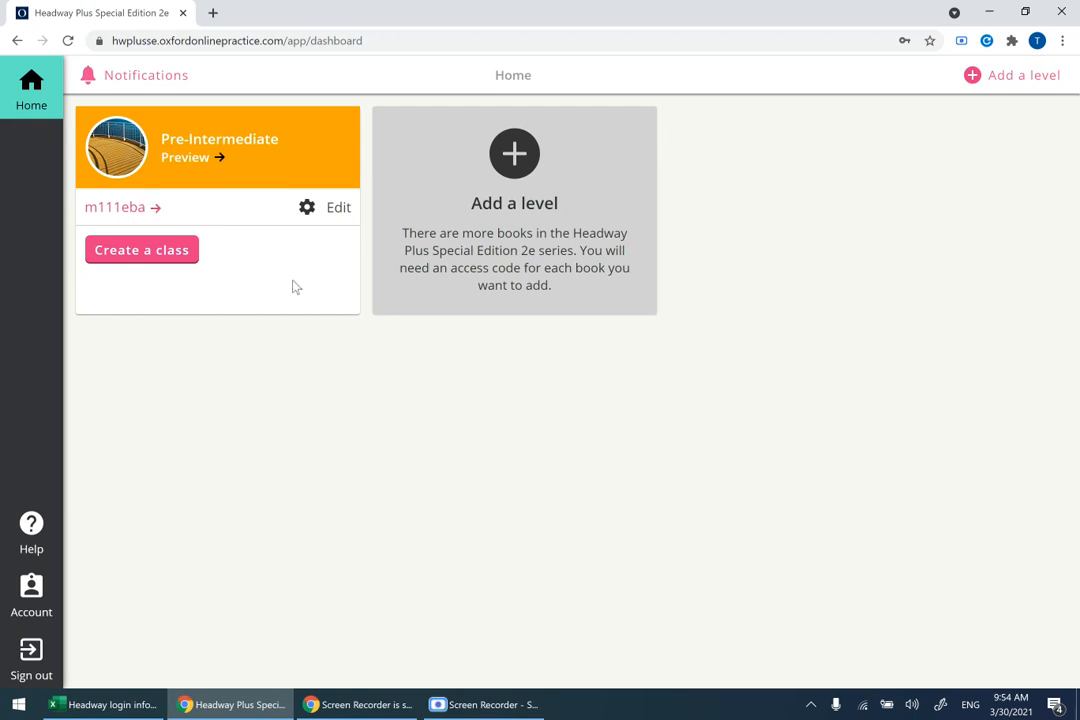
pyautogui.moveTo(318, 243)
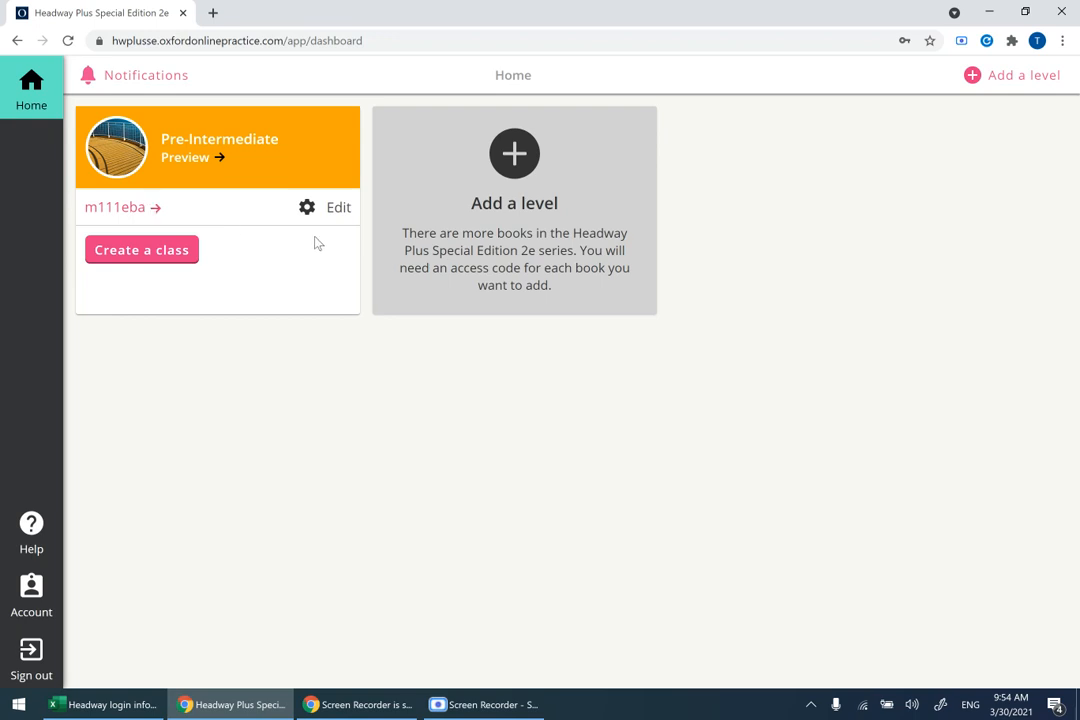
# View m111eba's Class ID Code in Edit class, then sign out.
pyautogui.click(114, 207)
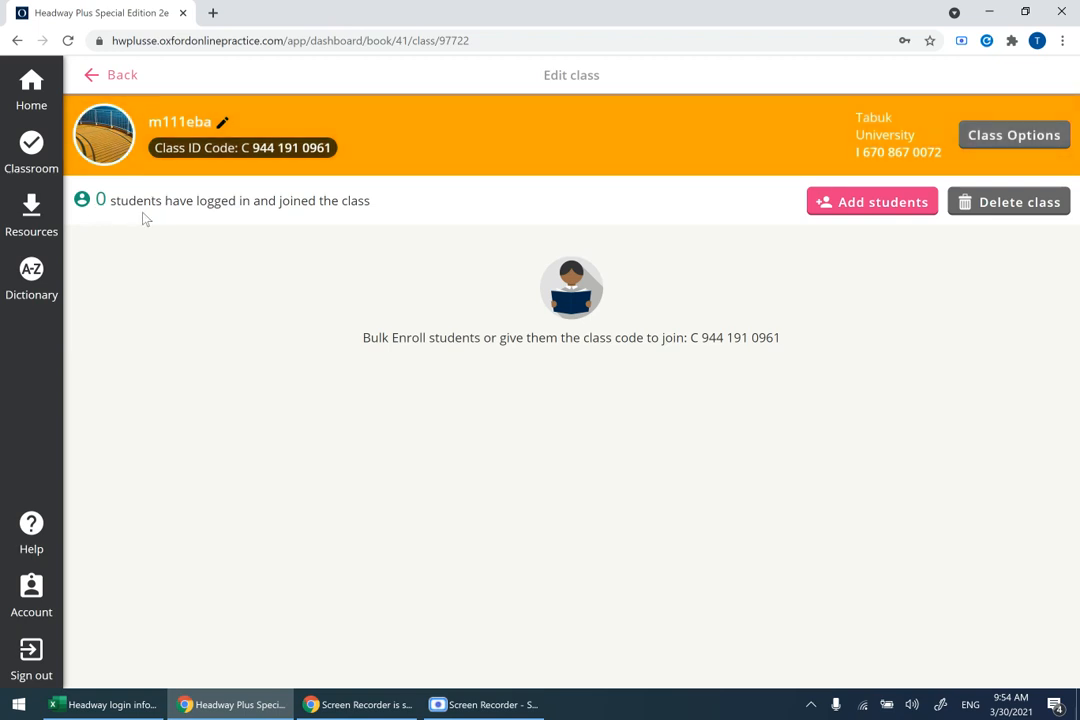
pyautogui.moveTo(286, 218)
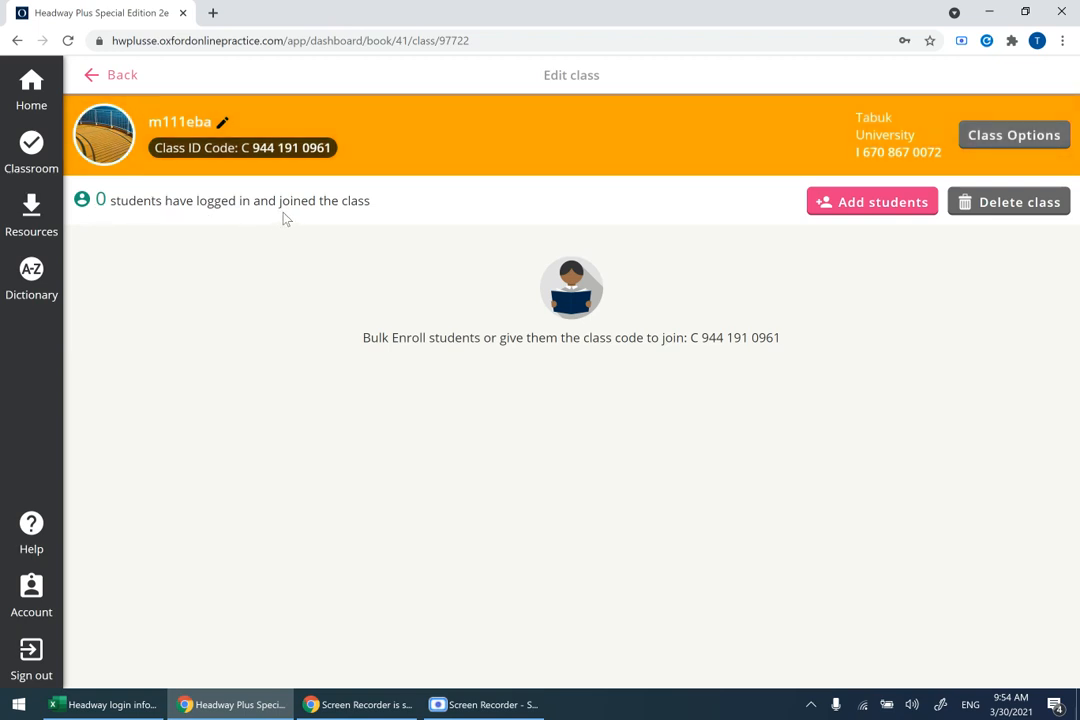
pyautogui.moveTo(124, 220)
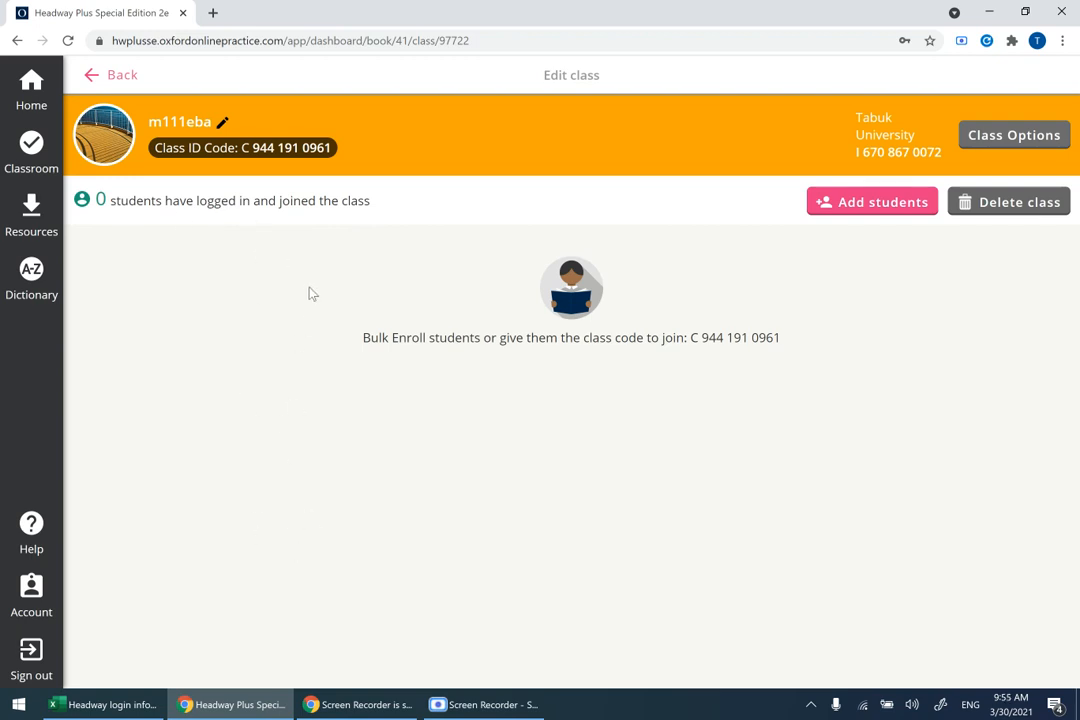
pyautogui.moveTo(363, 283)
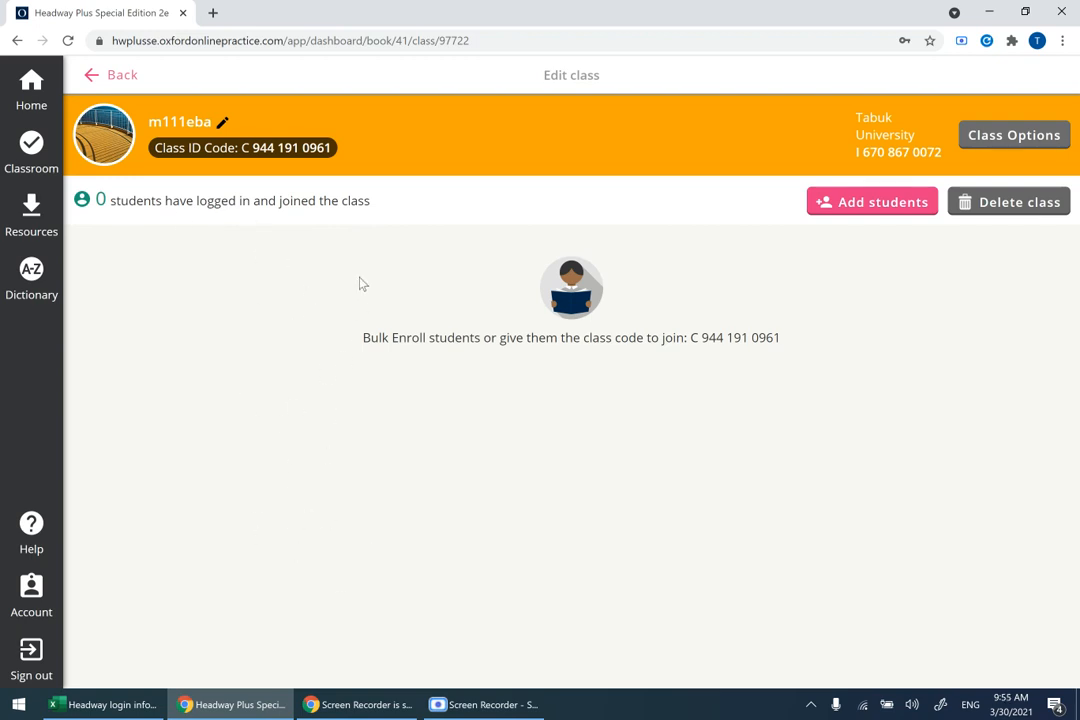
pyautogui.moveTo(280, 193)
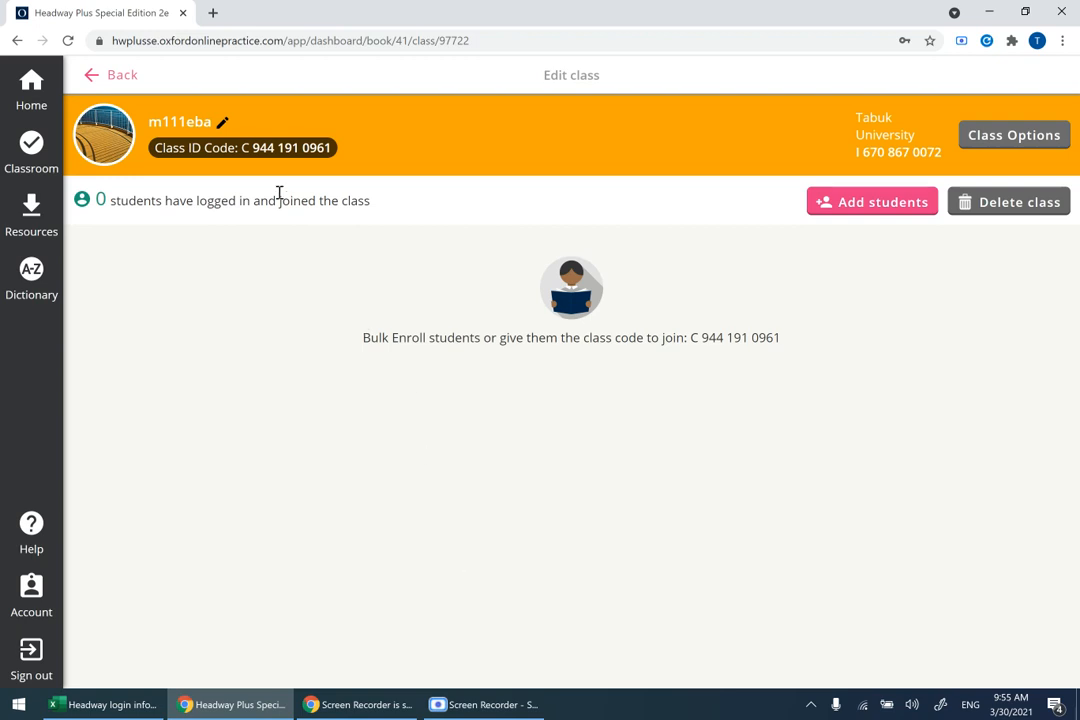
pyautogui.moveTo(345, 182)
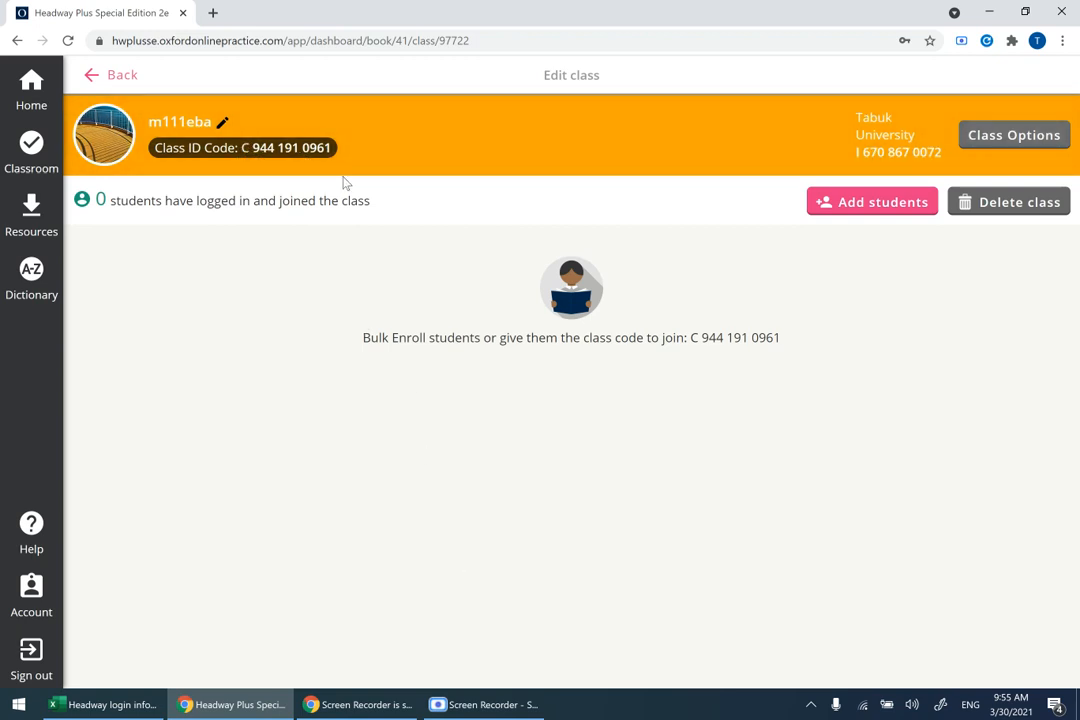
pyautogui.moveTo(350, 623)
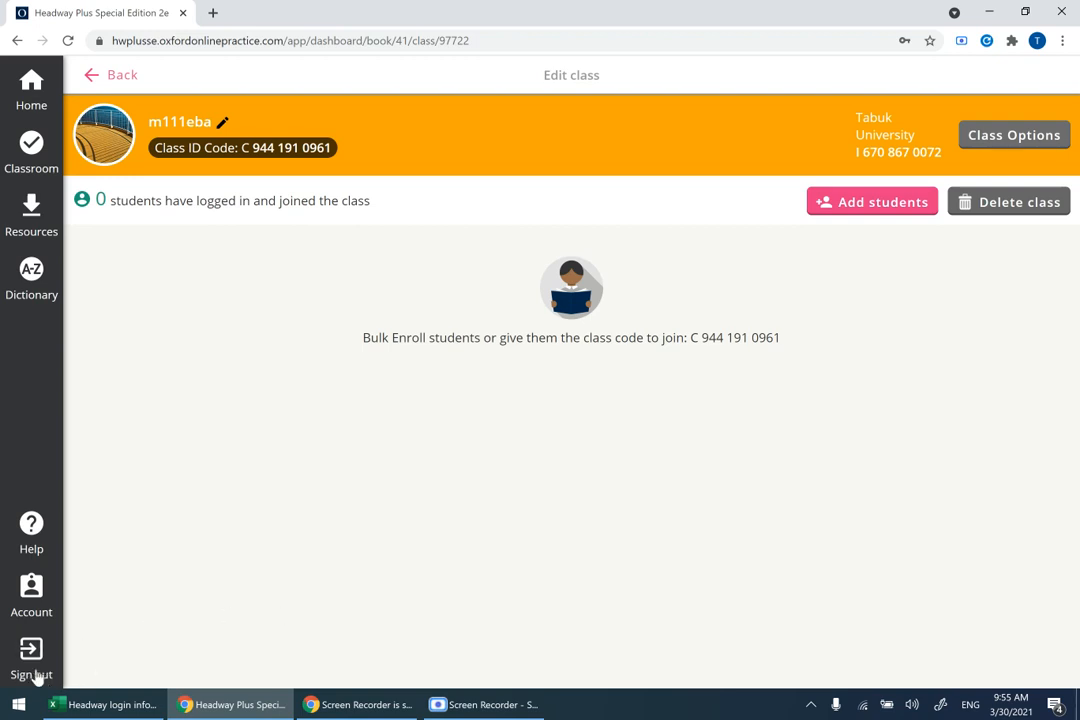
pyautogui.click(31, 660)
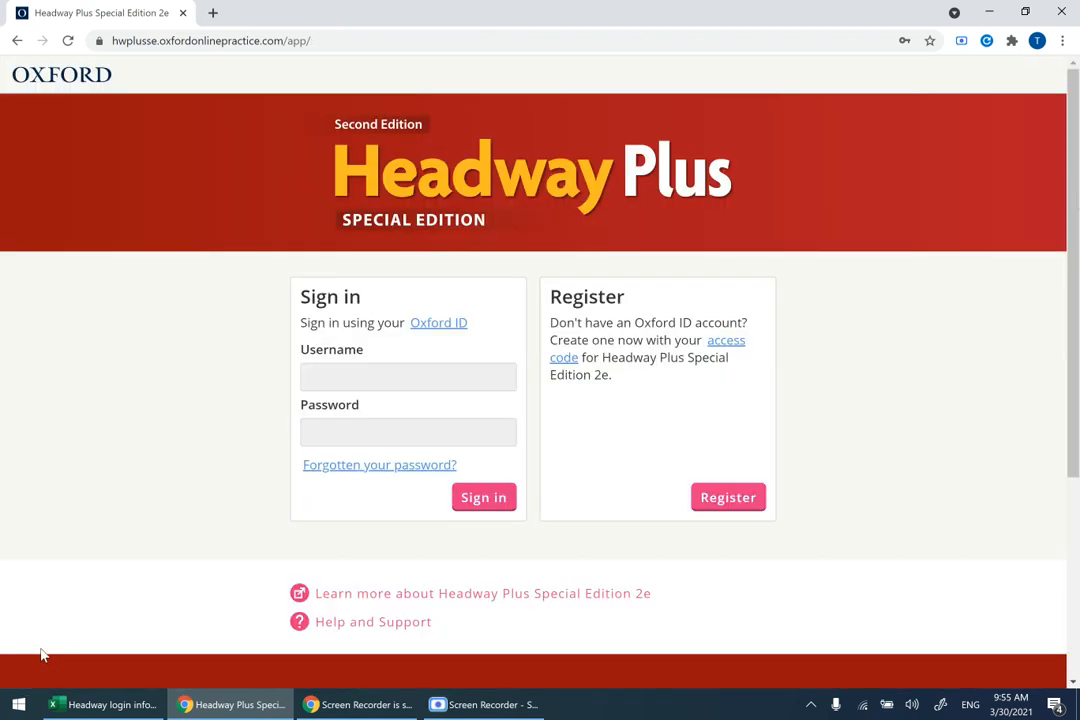